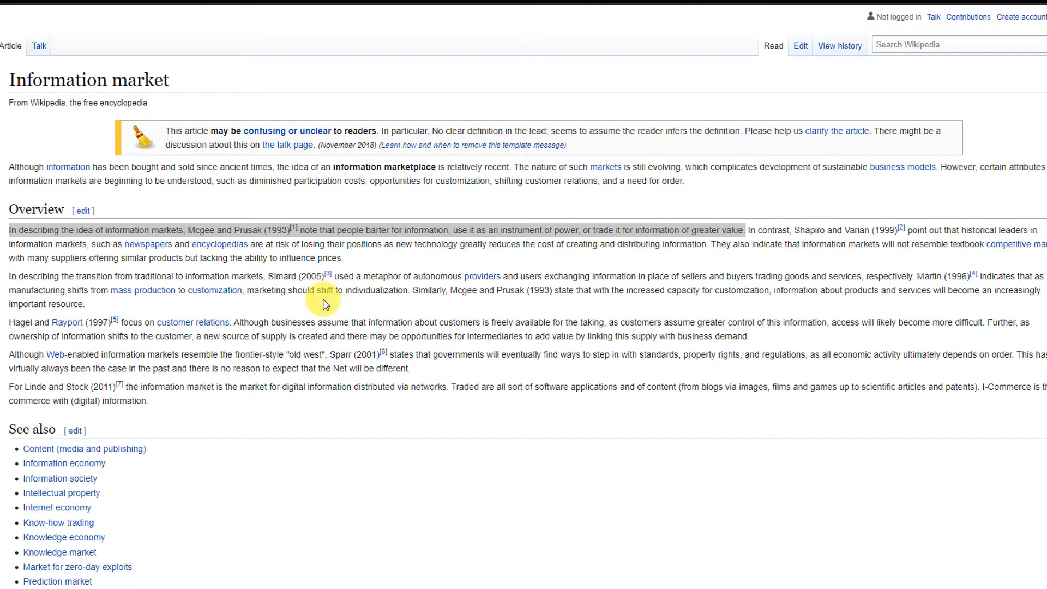
mouse_move(628, 322)
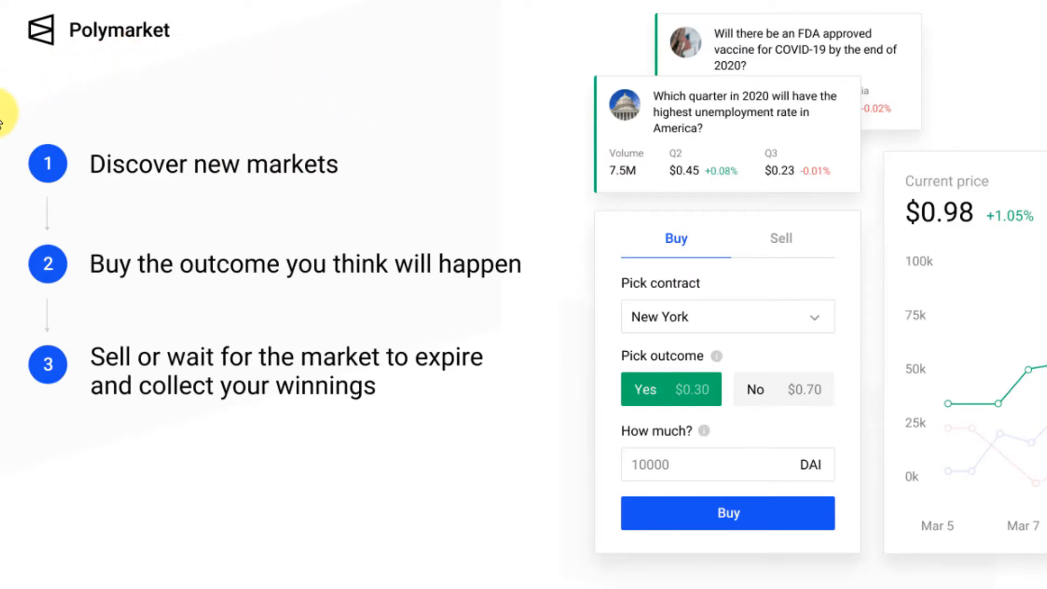
mouse_move(318, 115)
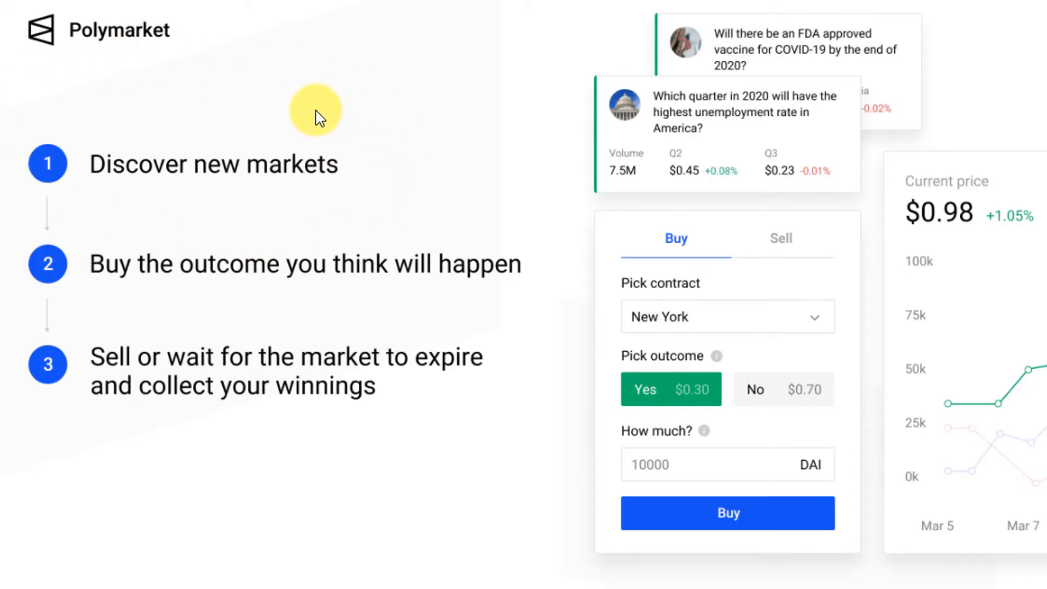
mouse_move(576, 280)
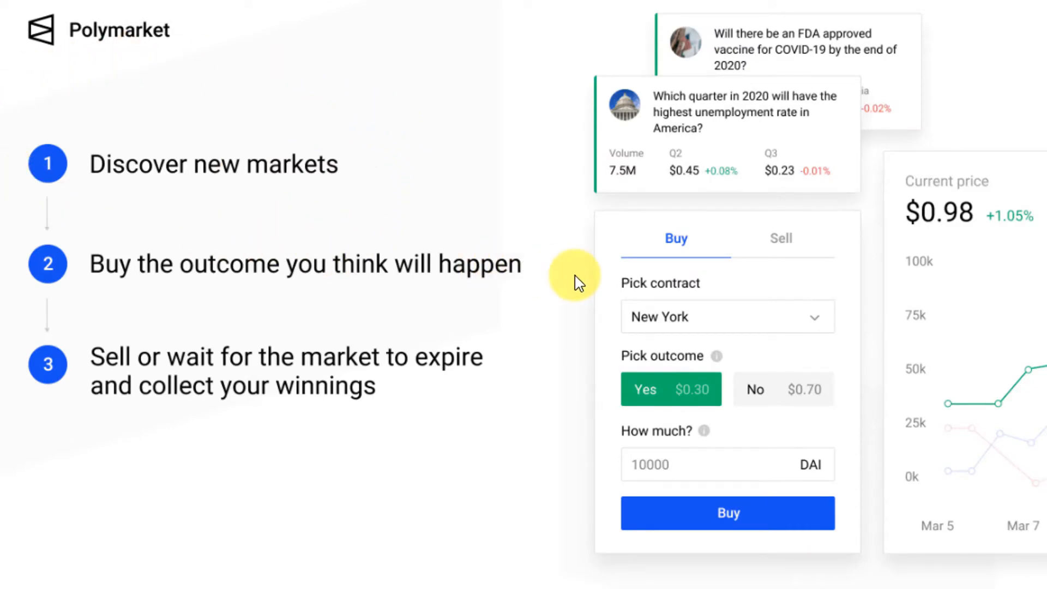
mouse_move(548, 390)
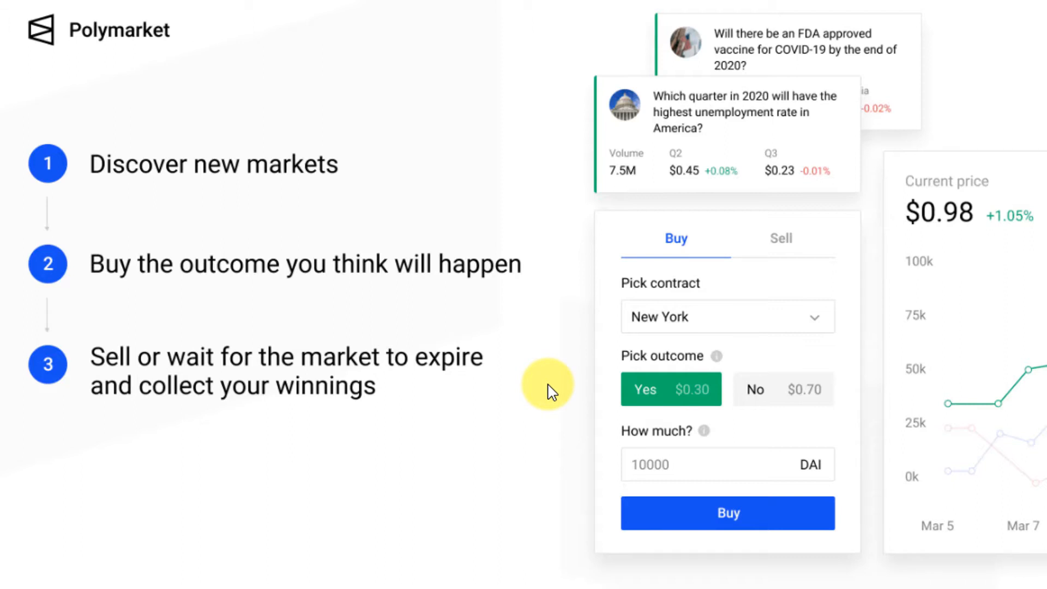
mouse_move(898, 387)
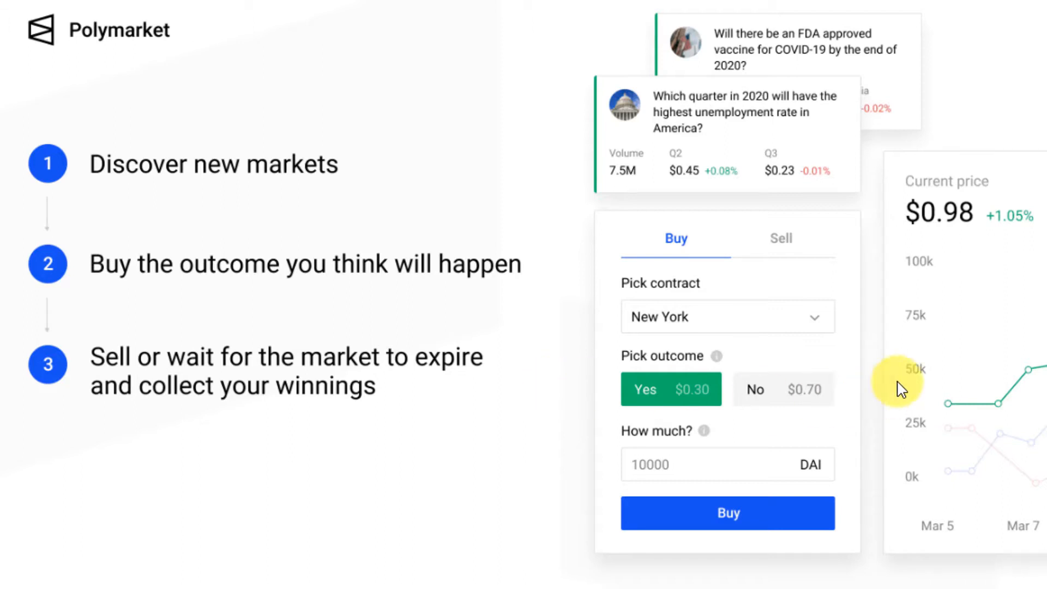
mouse_move(800, 437)
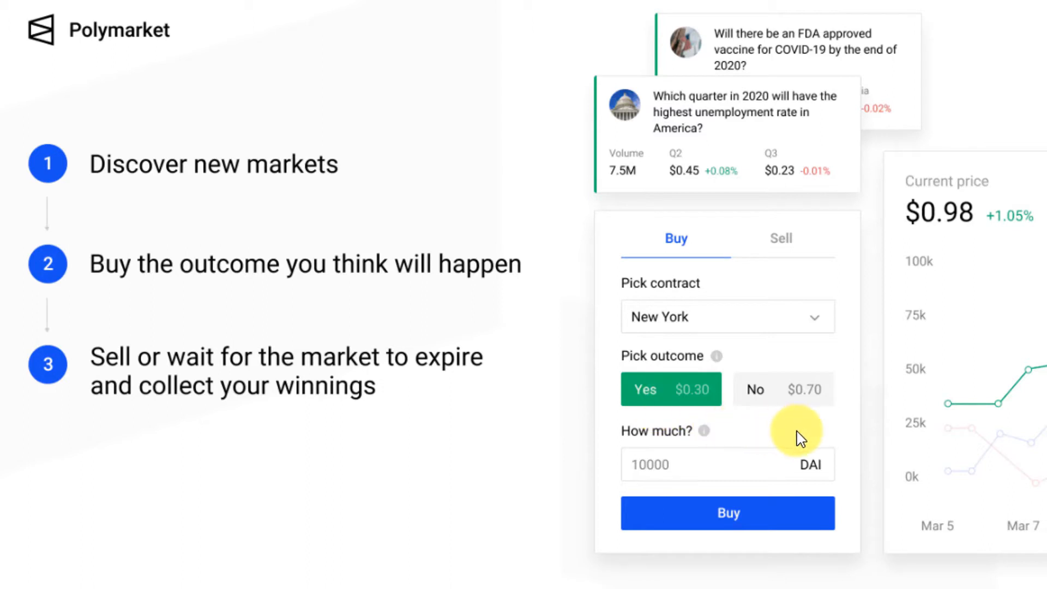
mouse_move(857, 461)
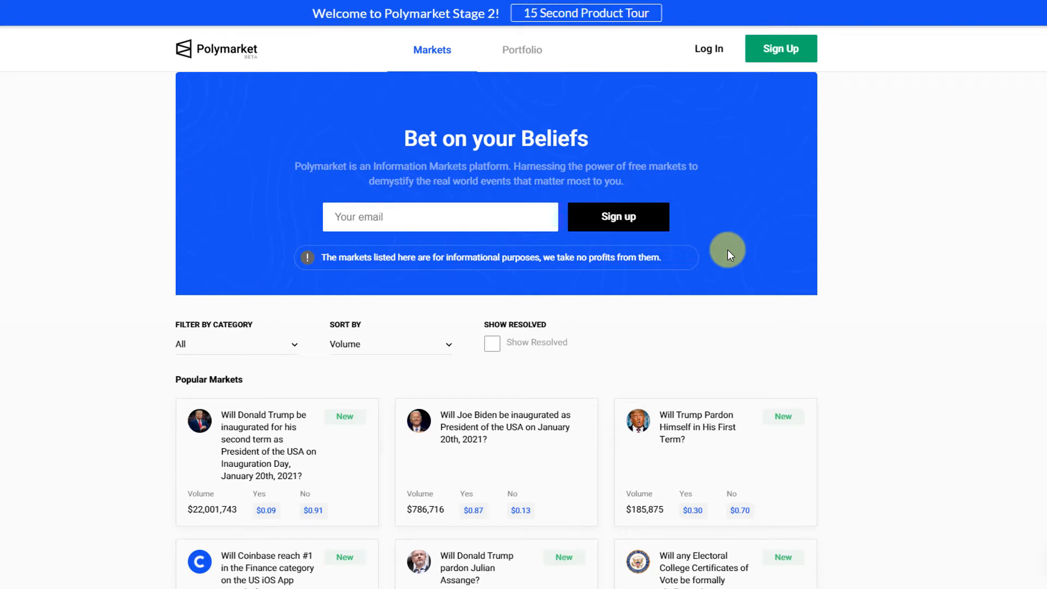
Step: Scroll through Popular Markets to the Trump second-term inauguration market card
scroll(down, 3)
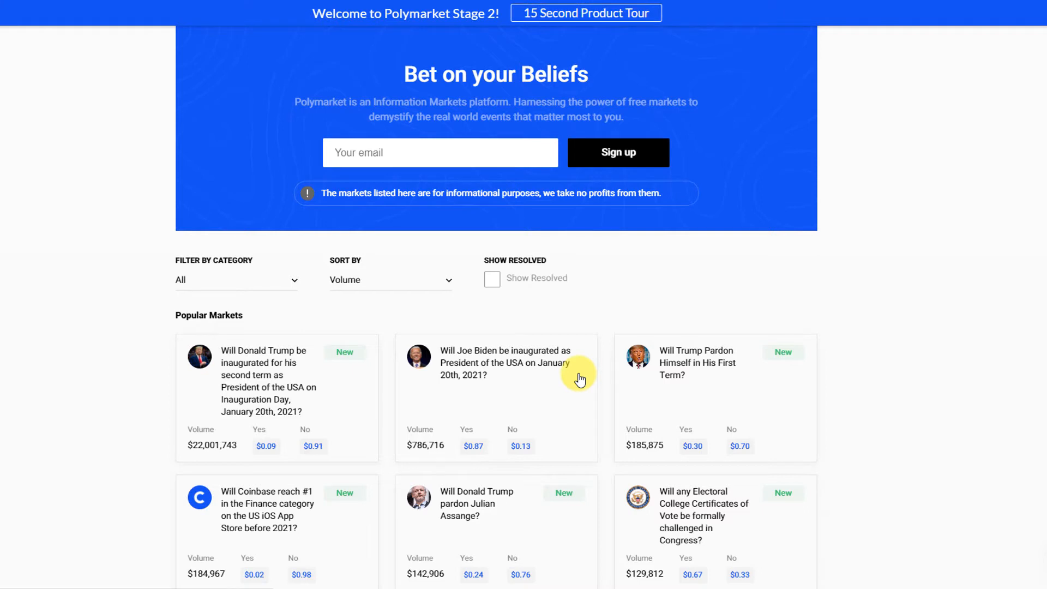
mouse_move(508, 390)
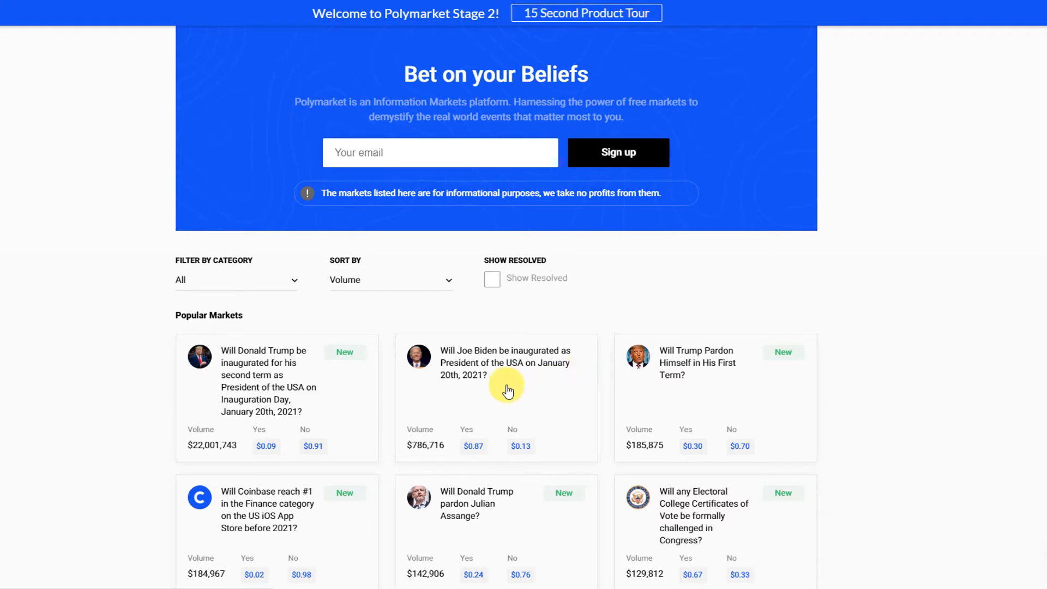
mouse_move(232, 446)
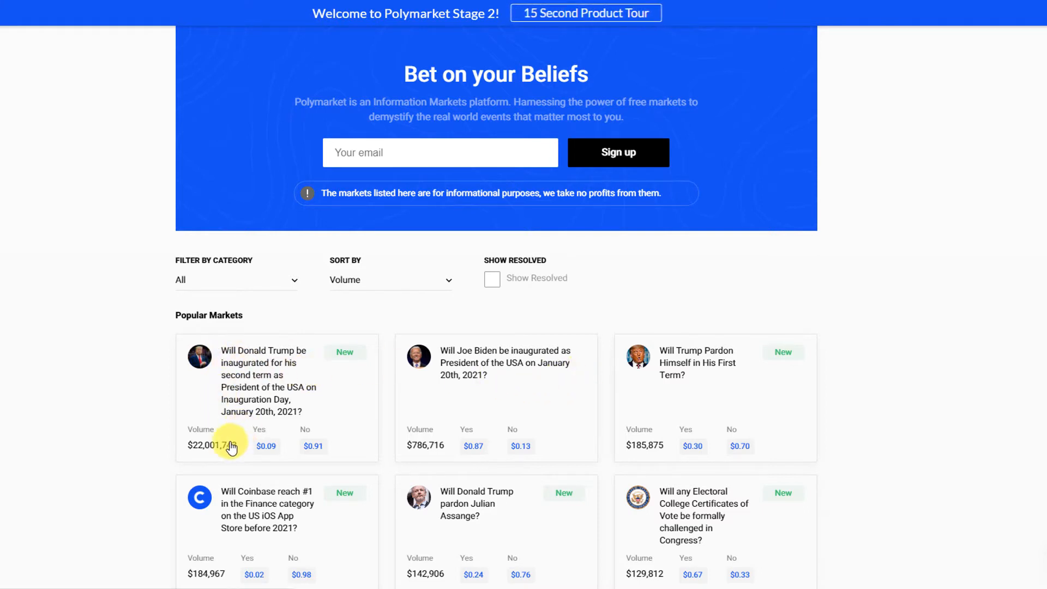
scroll(down, 3)
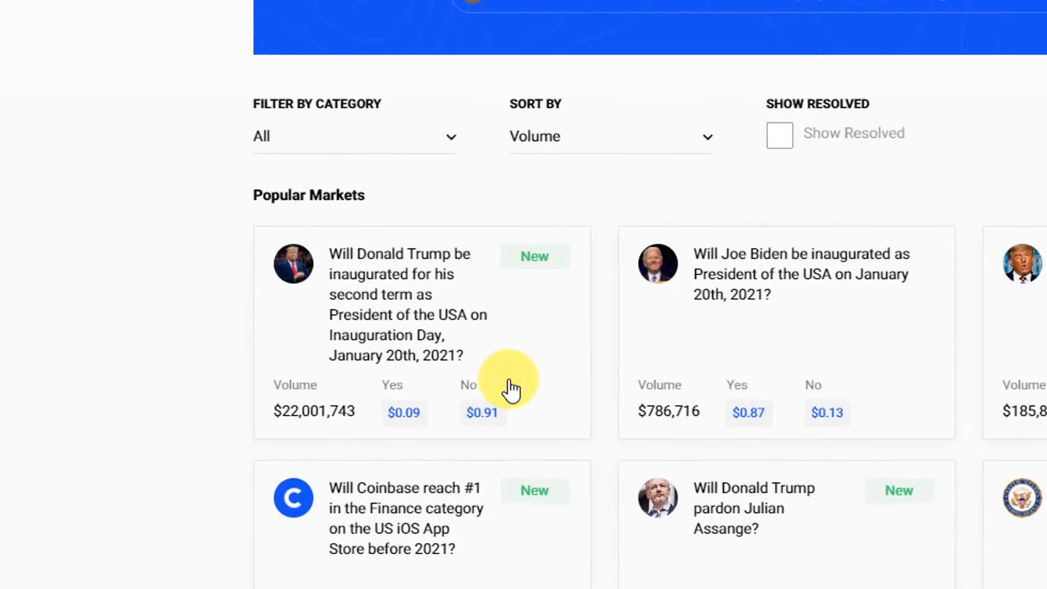
scroll(up, 3)
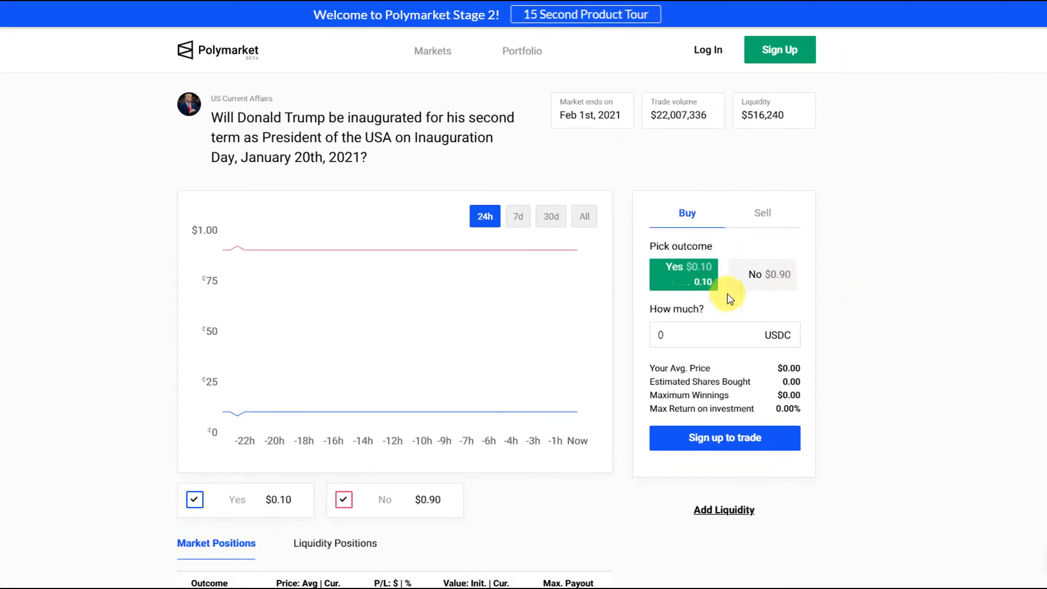
mouse_move(764, 255)
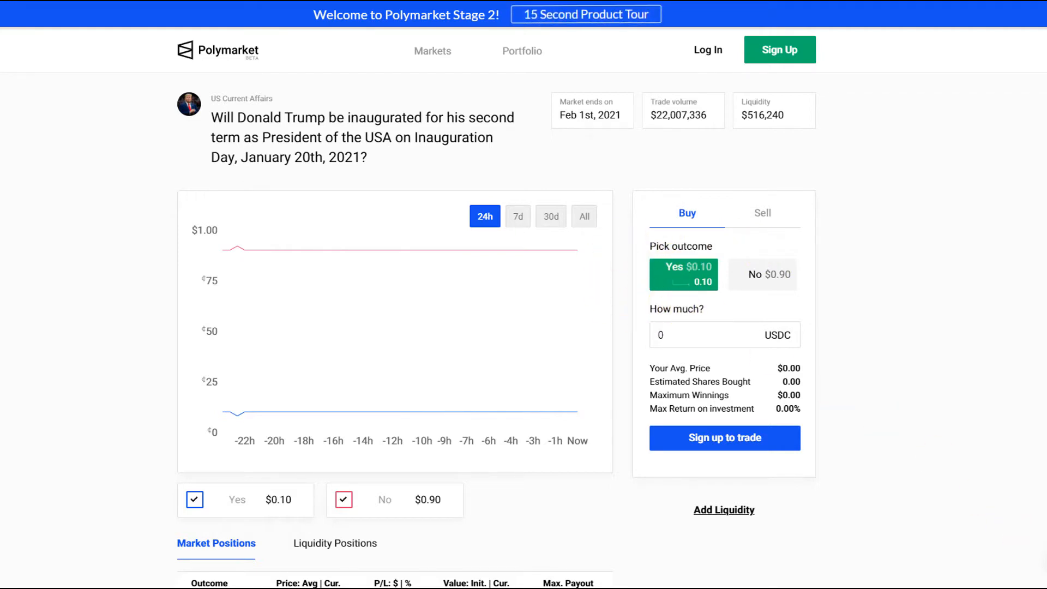
Step: Show the market chart's full price history with the All range
click(583, 216)
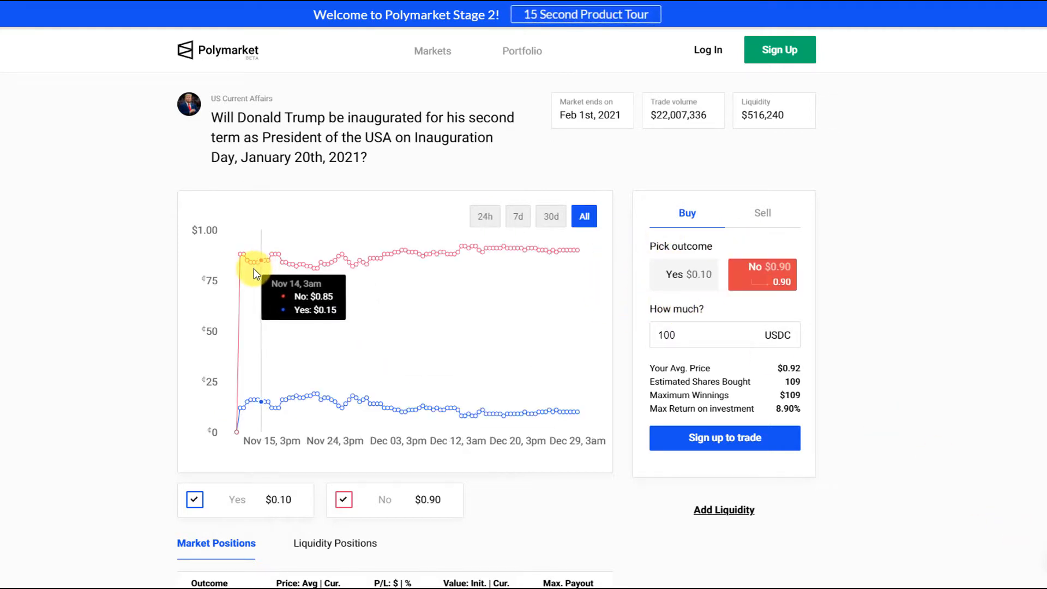
mouse_move(280, 280)
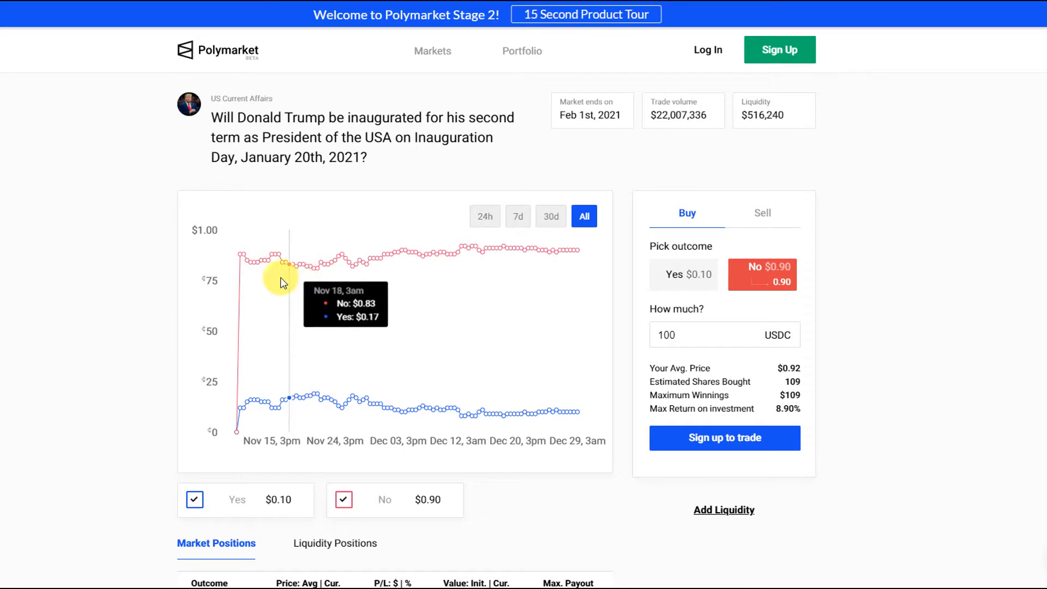
click(585, 13)
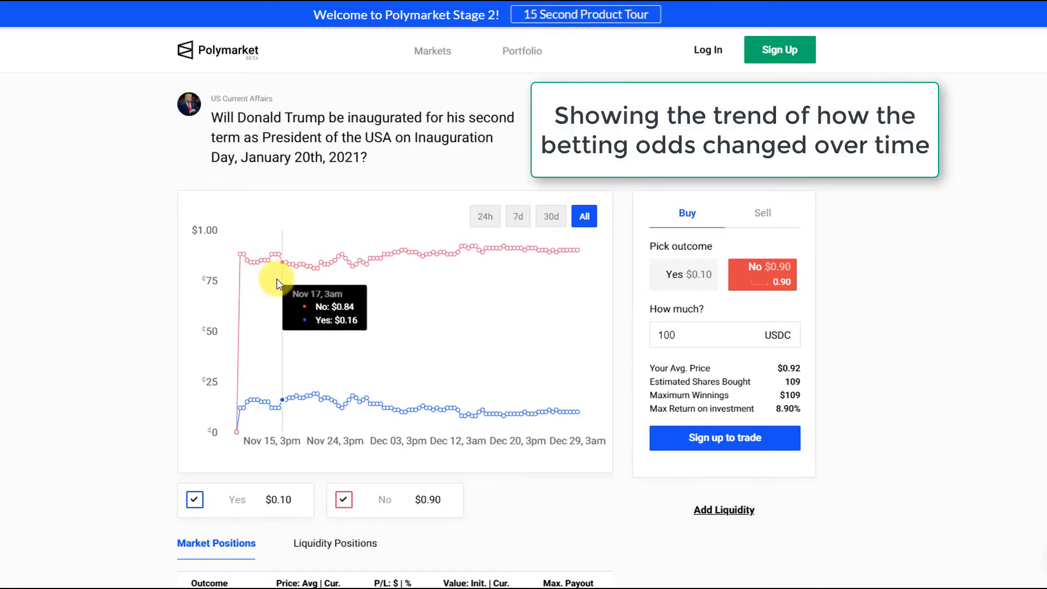
mouse_move(298, 300)
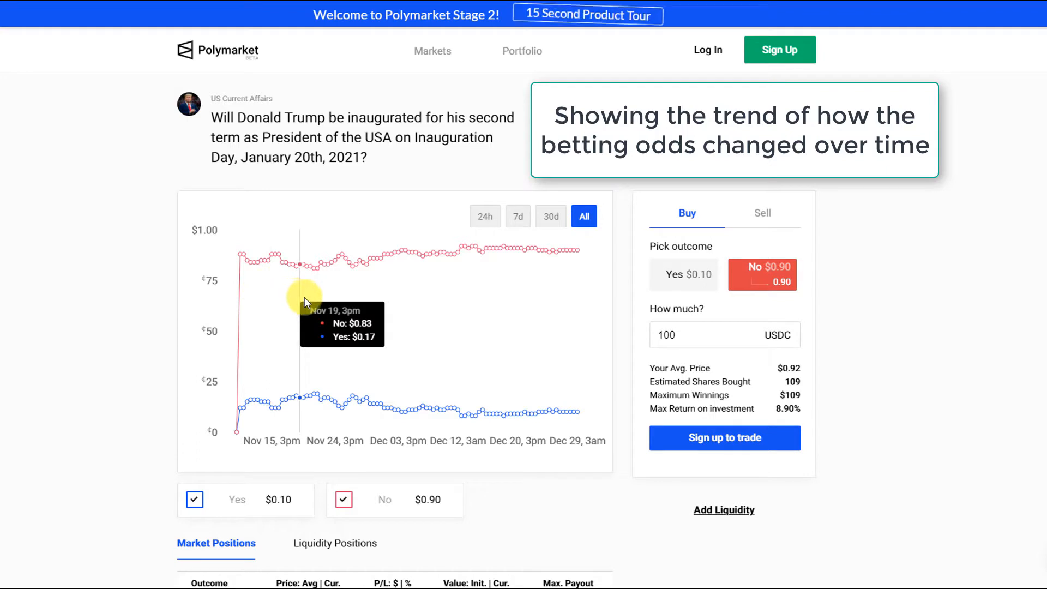
mouse_move(315, 301)
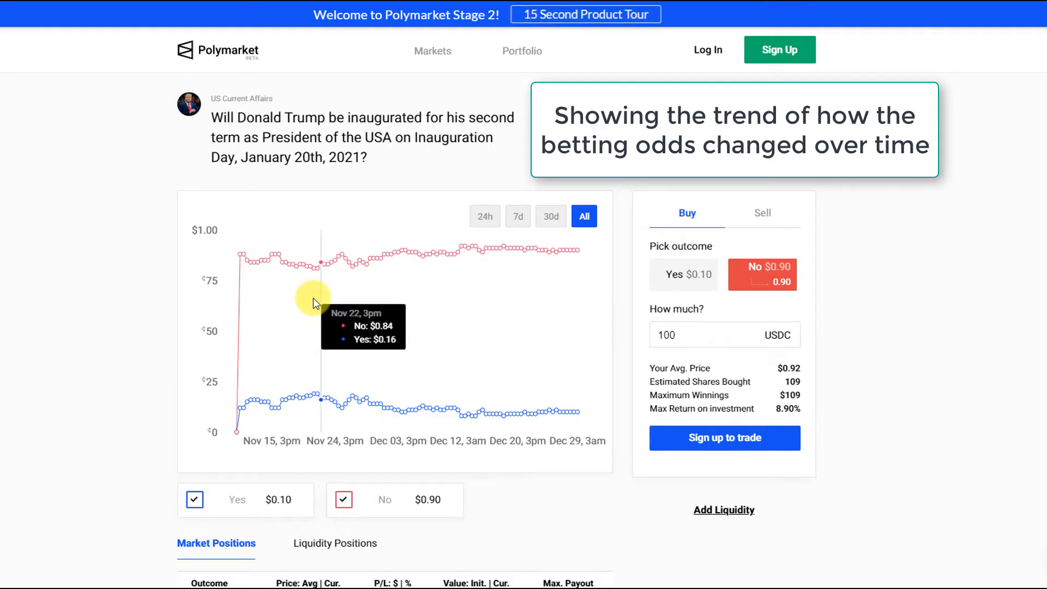
mouse_move(337, 307)
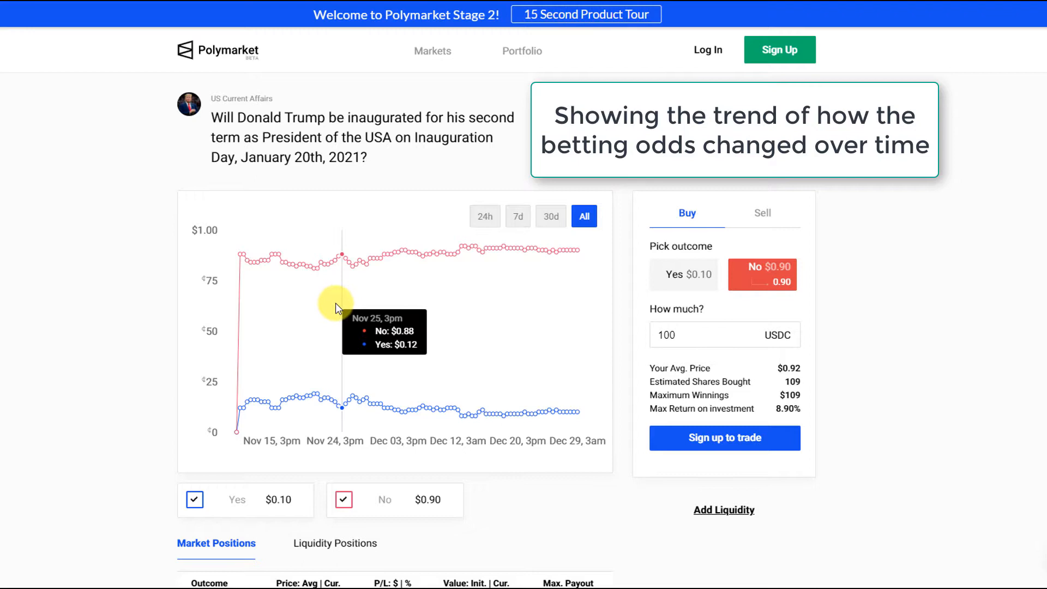
mouse_move(503, 320)
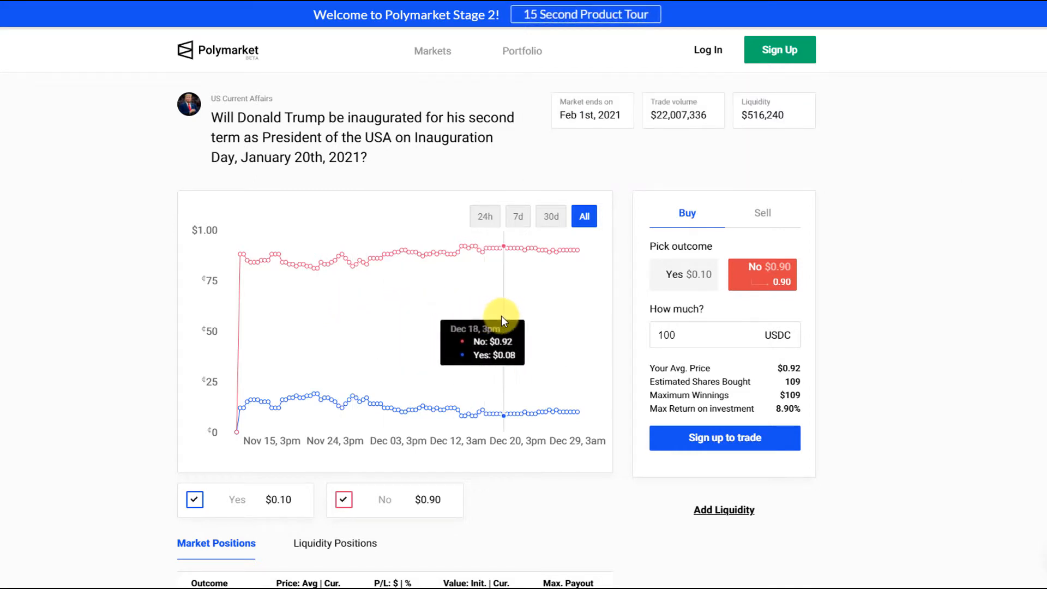
mouse_move(535, 322)
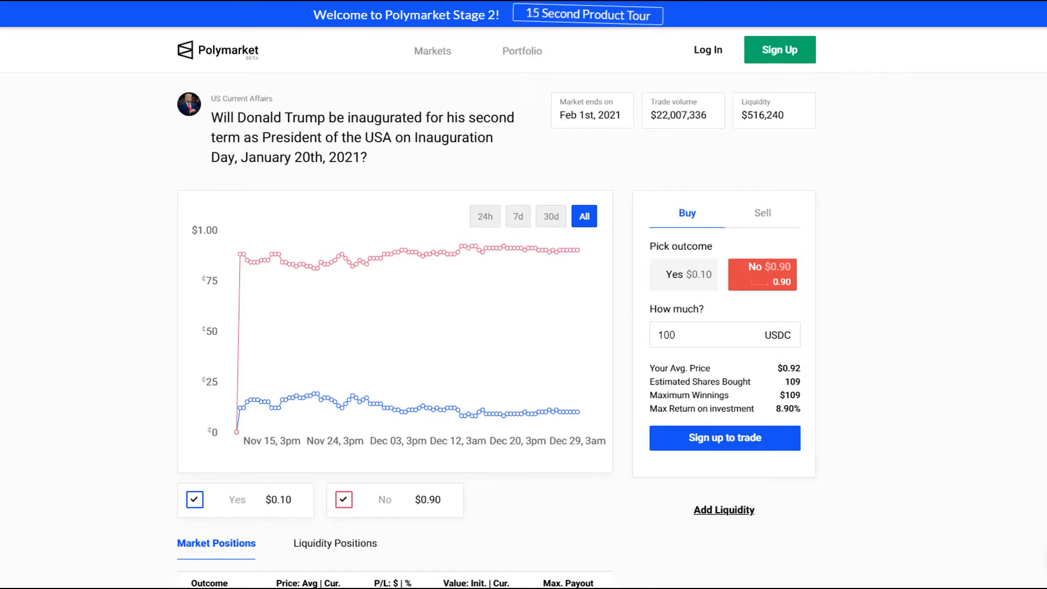
click(683, 274)
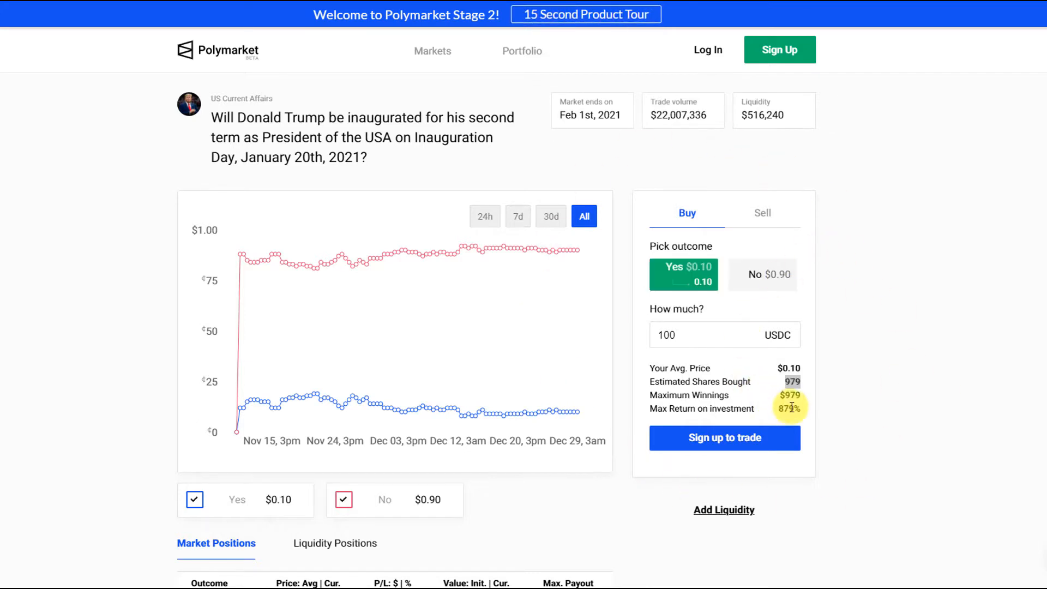
mouse_move(761, 385)
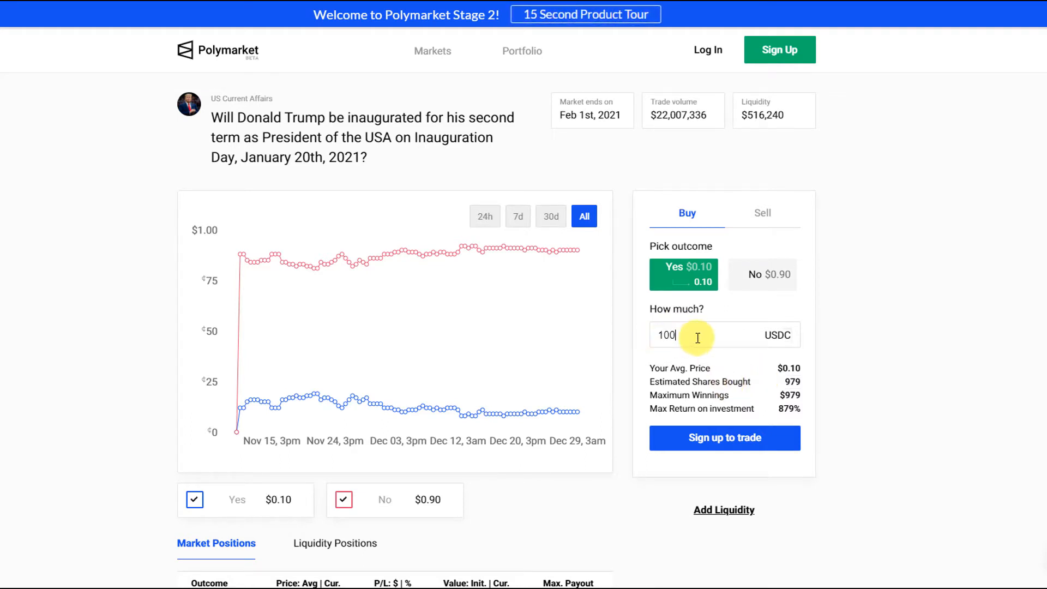
mouse_move(716, 342)
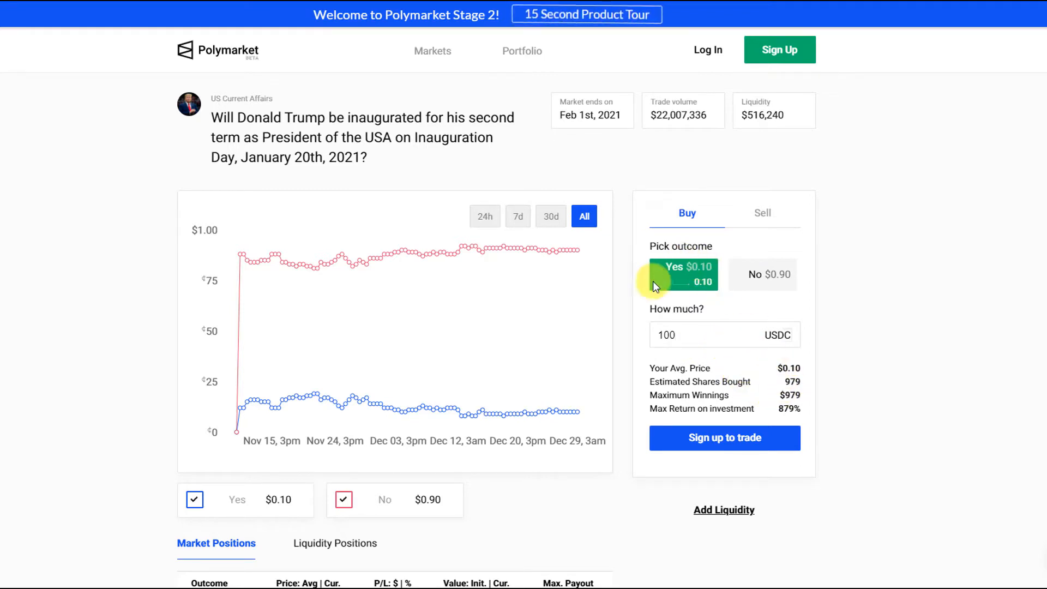
mouse_move(646, 420)
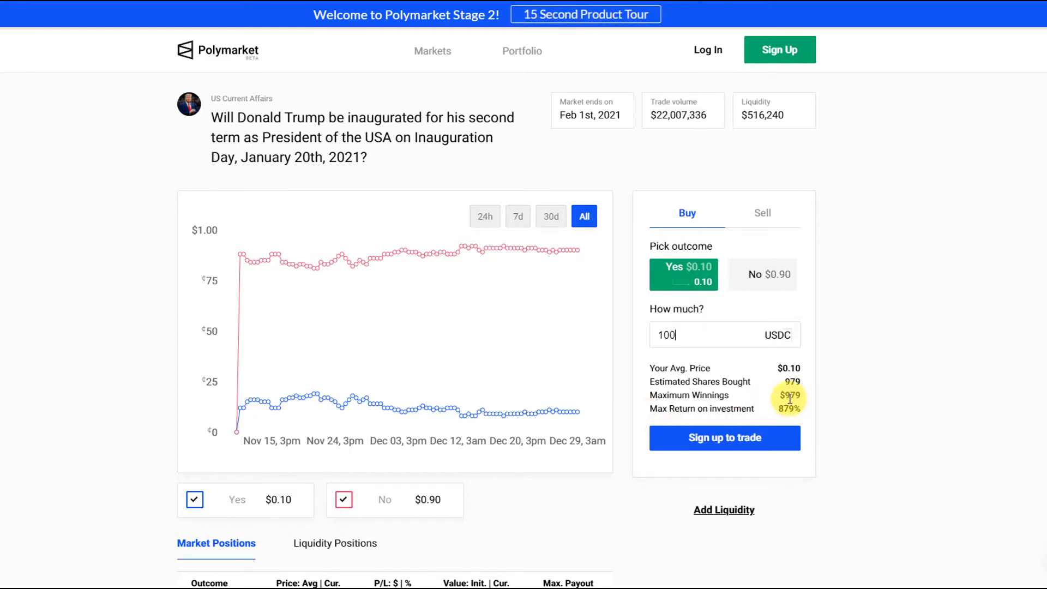
mouse_move(799, 395)
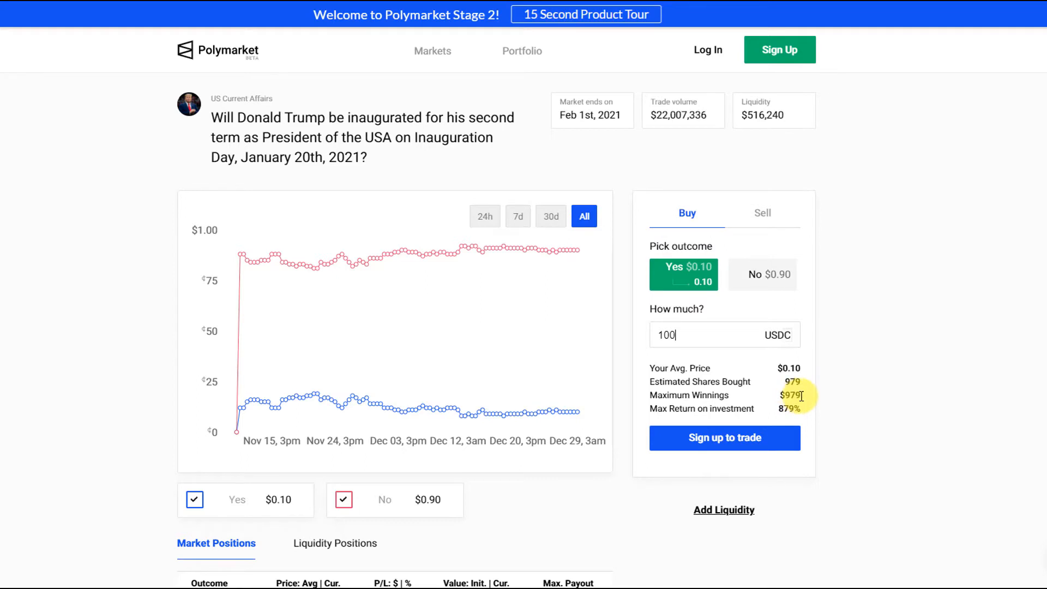
mouse_move(810, 411)
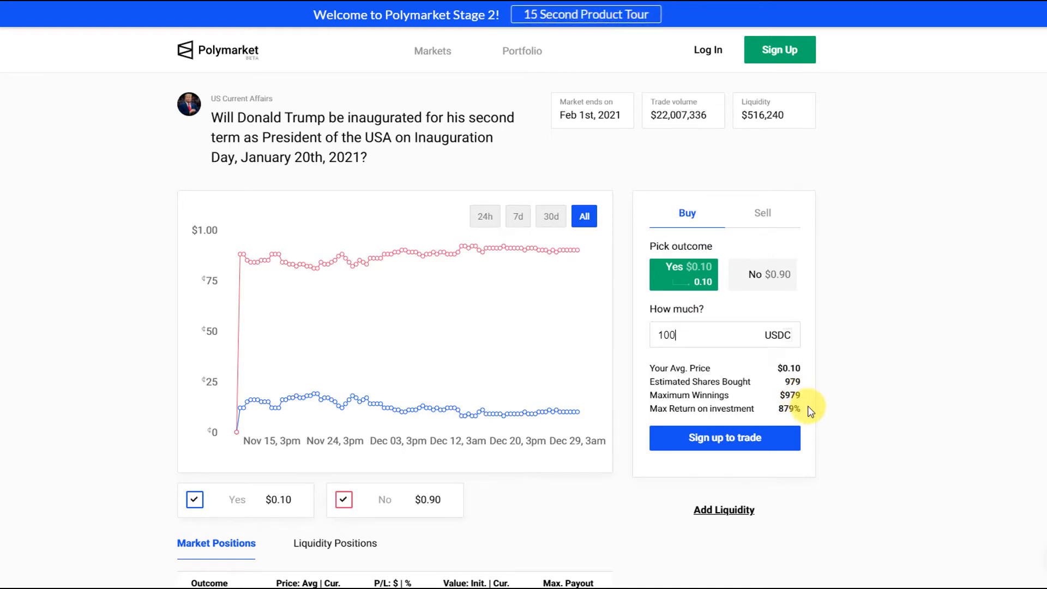
mouse_move(766, 304)
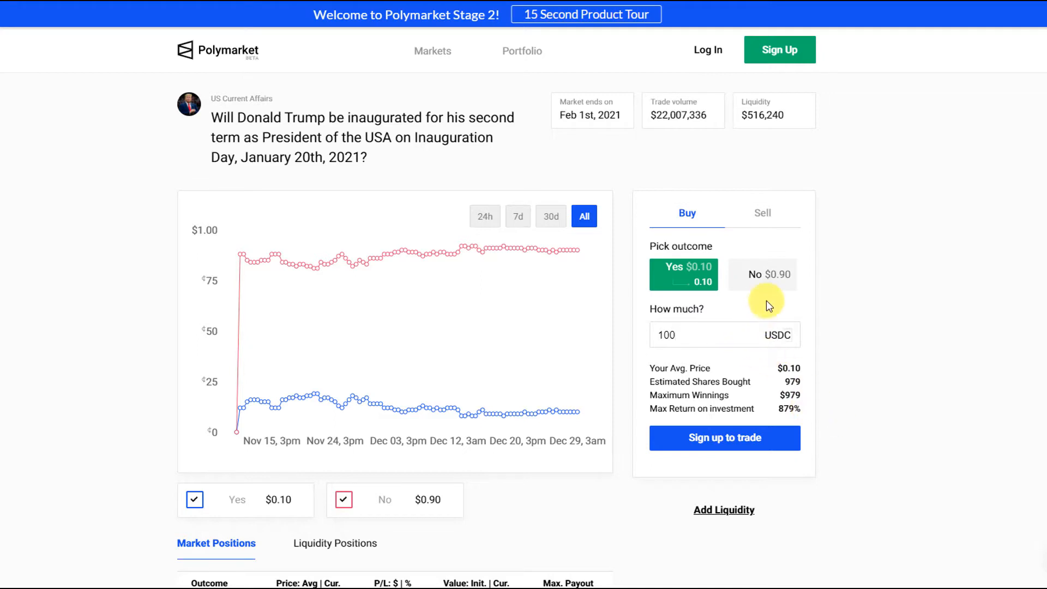
click(761, 274)
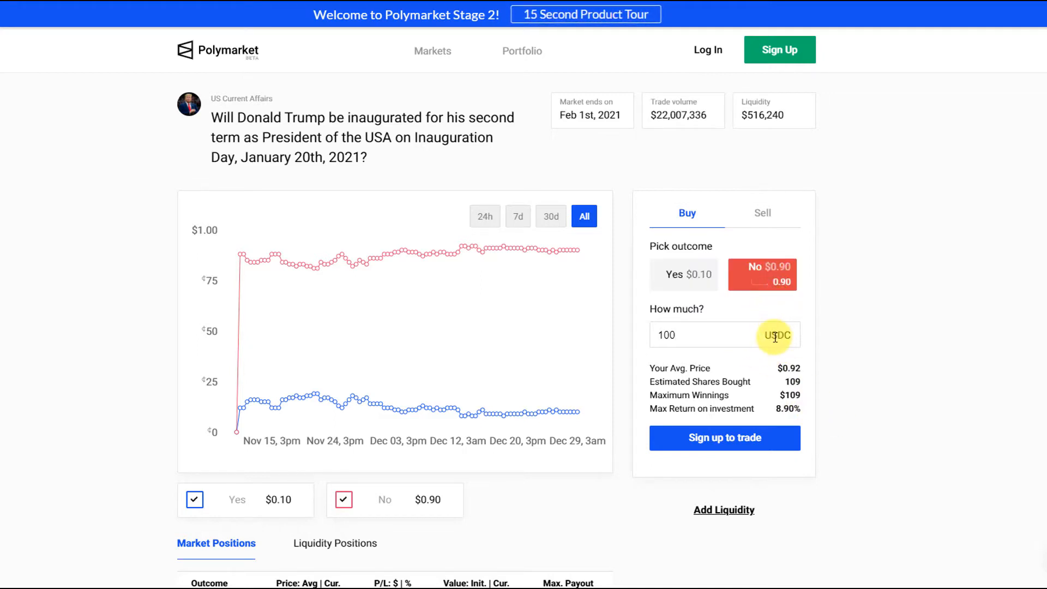
triple_click(694, 334)
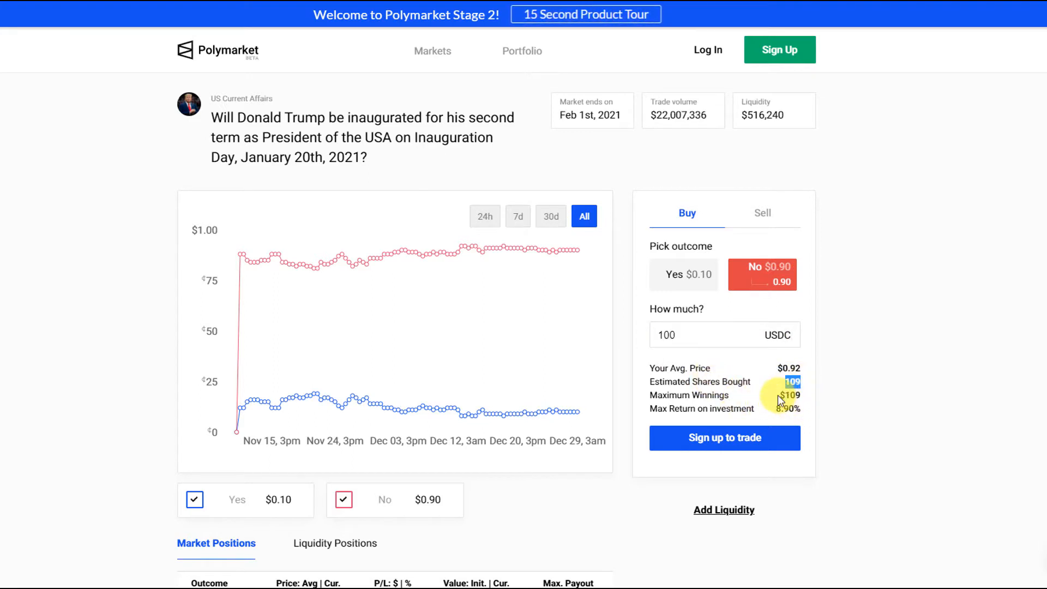
mouse_move(779, 365)
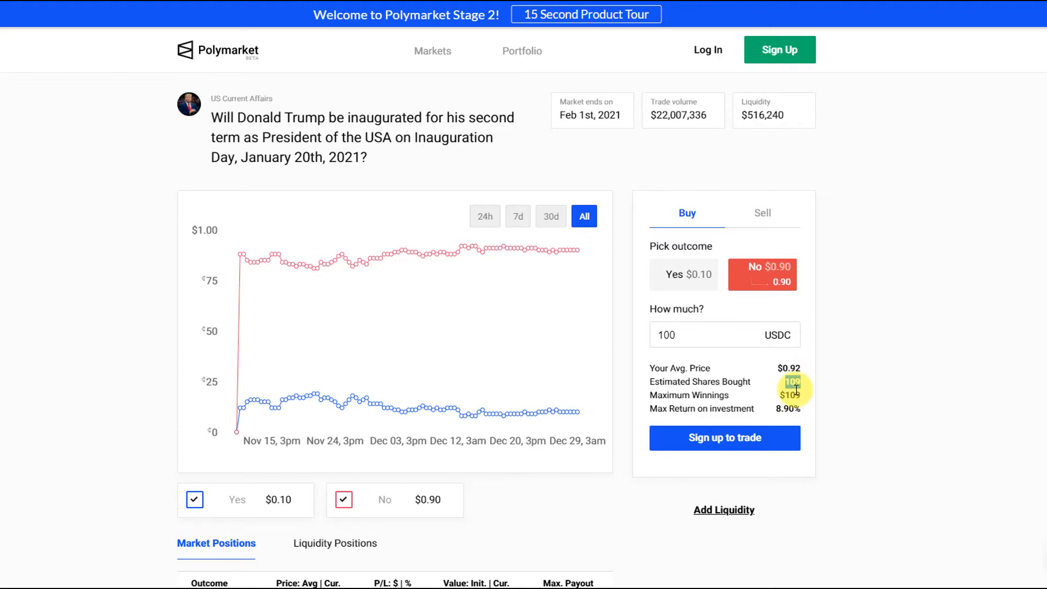
scroll(down, 3)
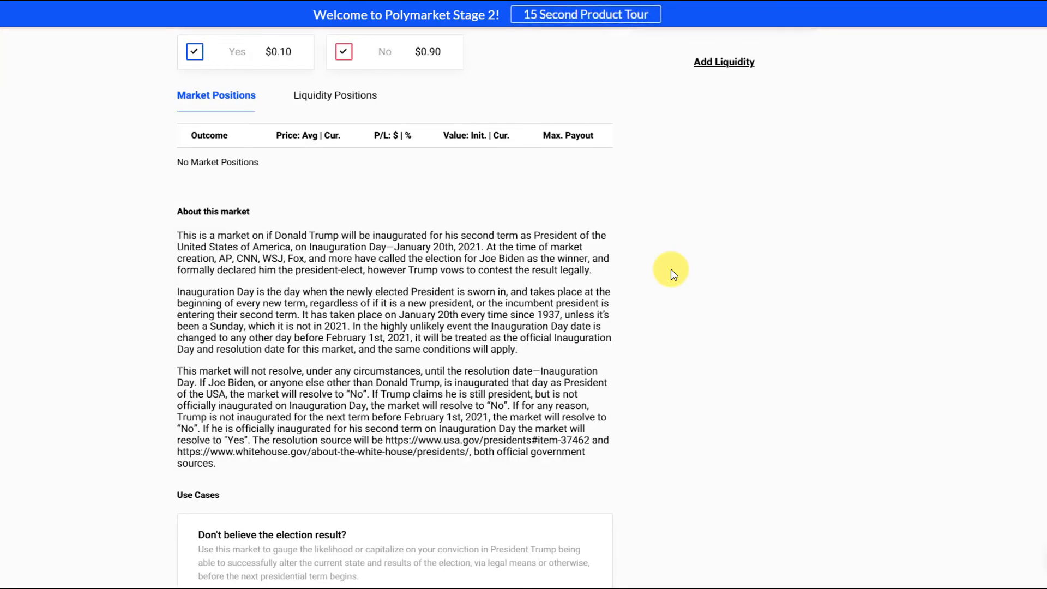
mouse_move(621, 238)
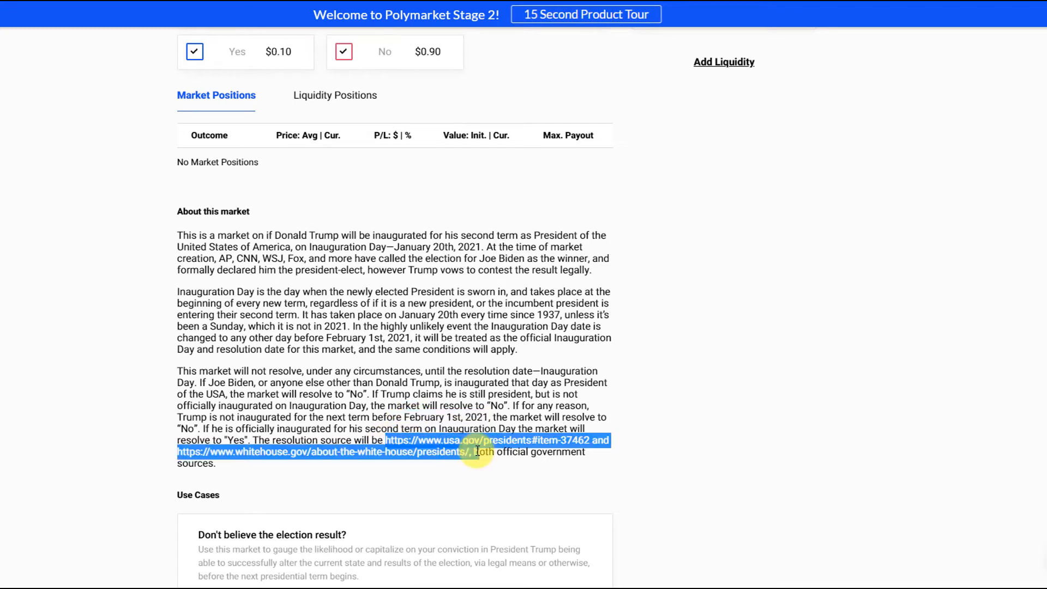
mouse_move(627, 447)
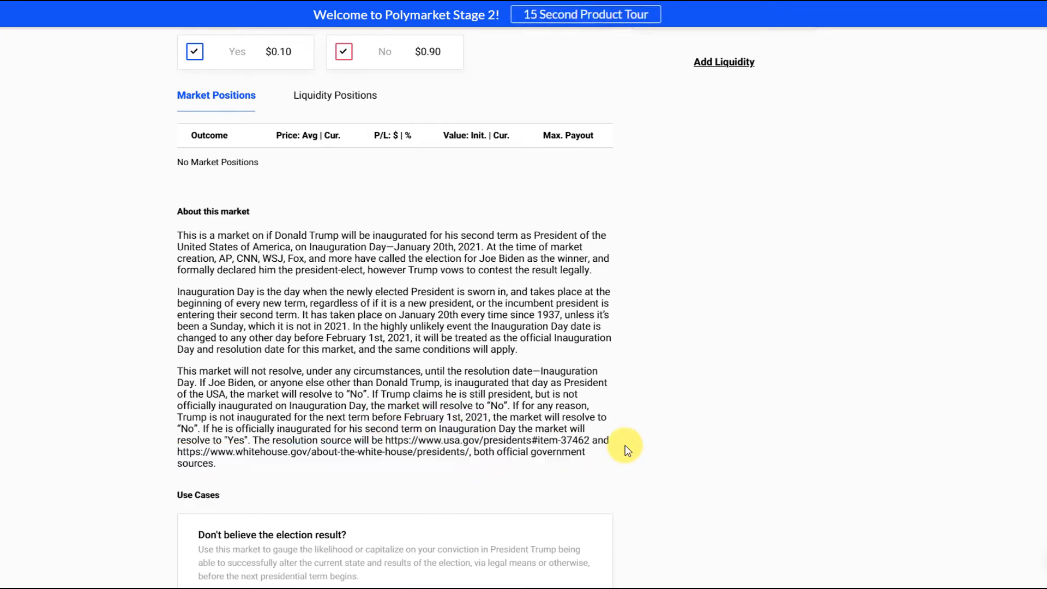
mouse_move(604, 459)
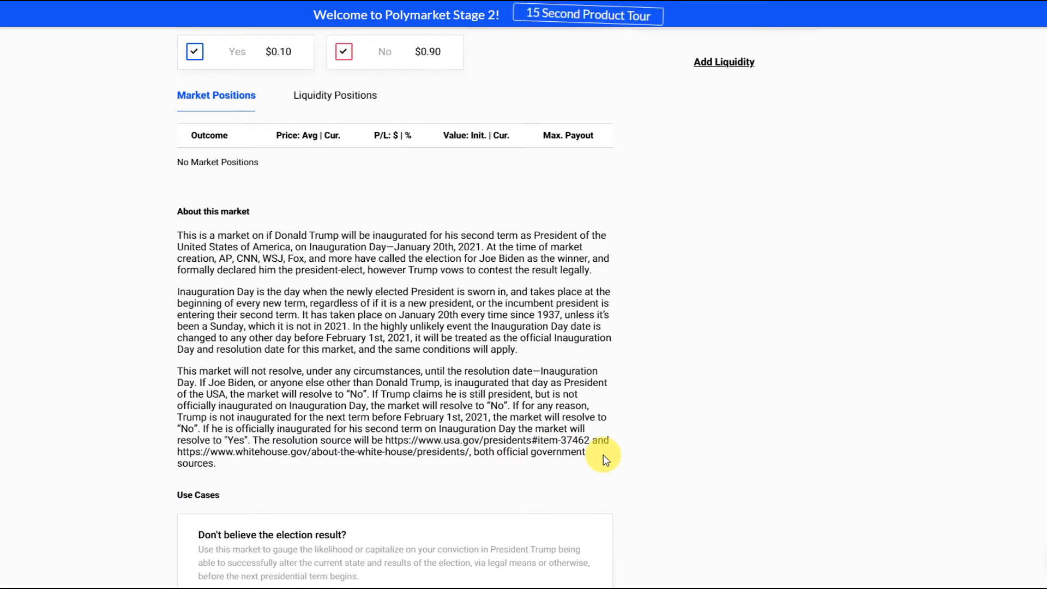
scroll(down, 3)
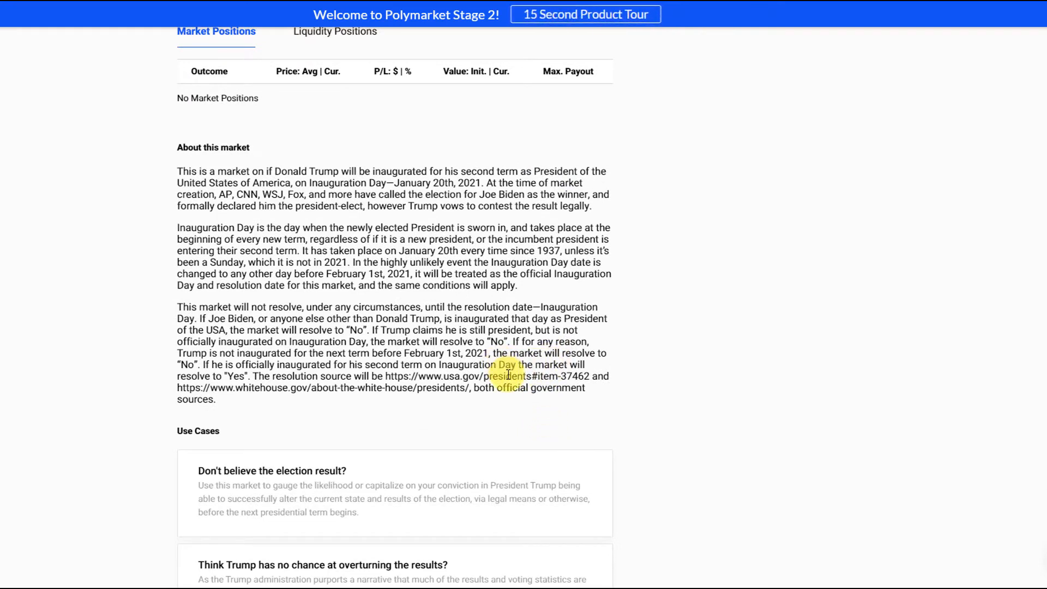
scroll(up, 3)
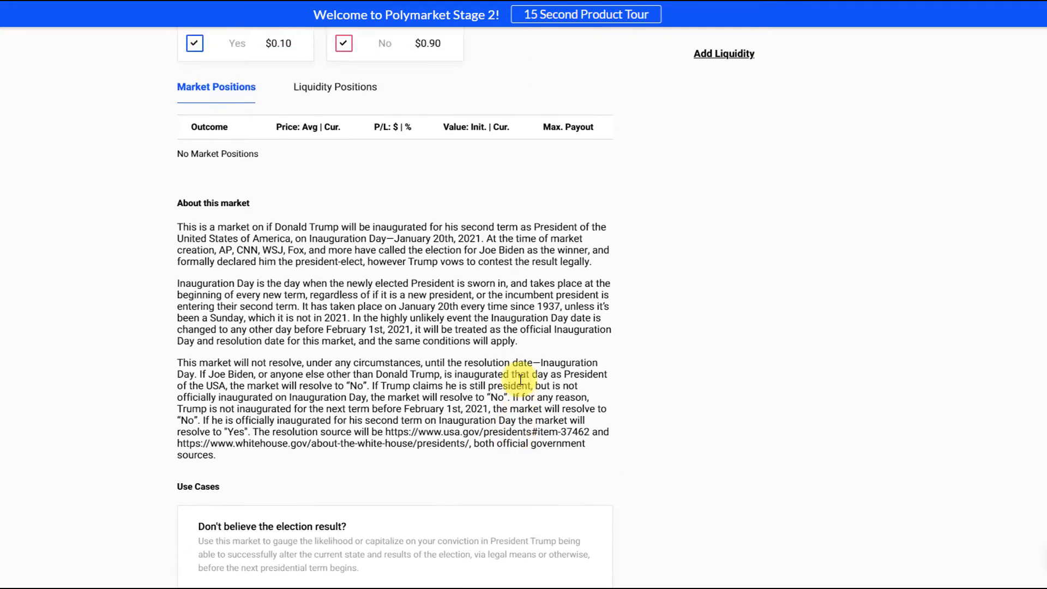
scroll(down, 3)
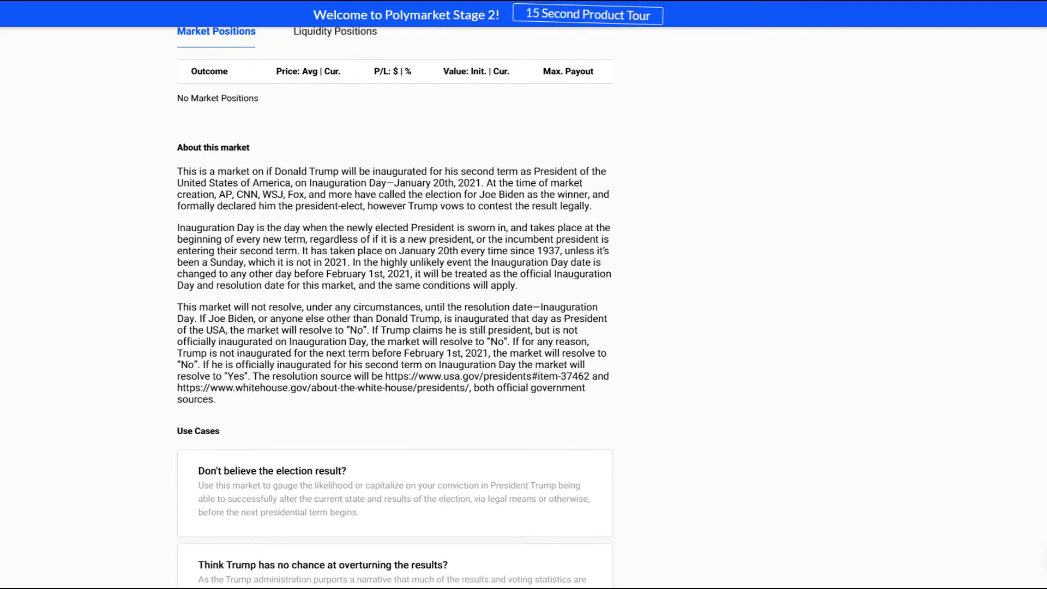
scroll(up, 3)
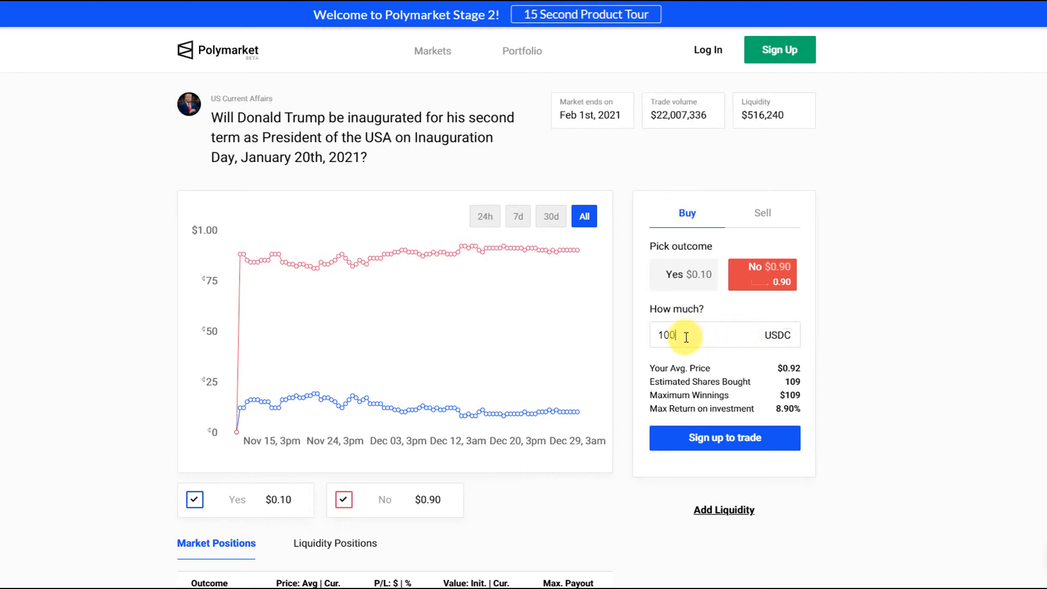
mouse_move(367, 387)
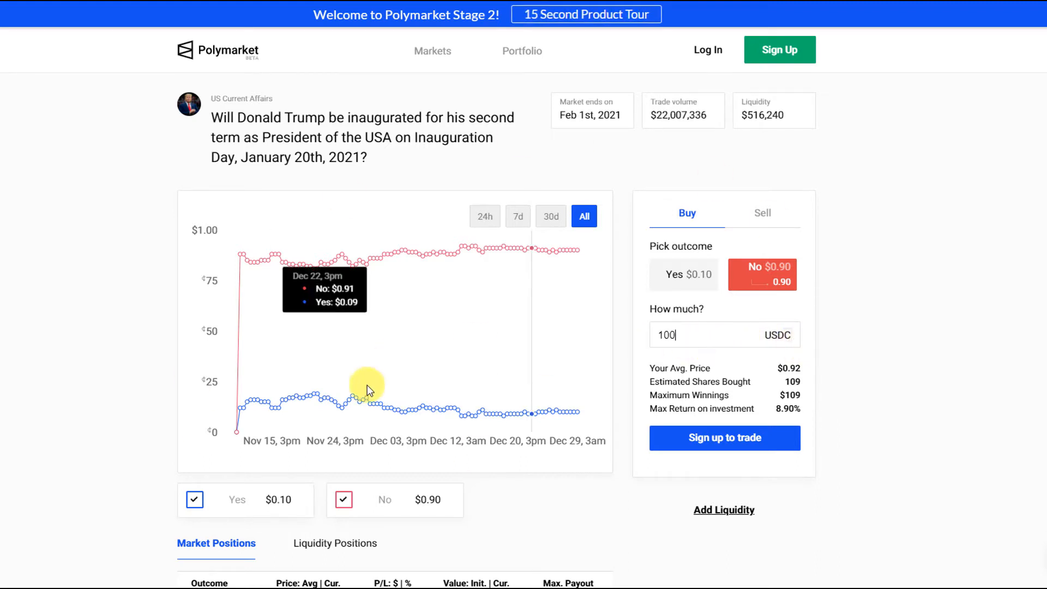
mouse_move(830, 401)
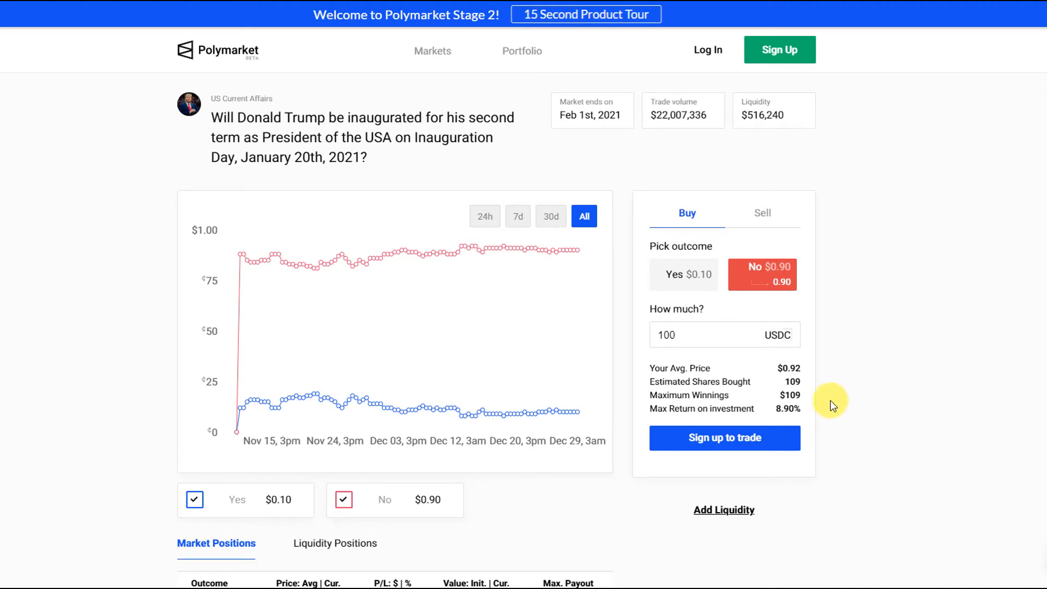
mouse_move(427, 349)
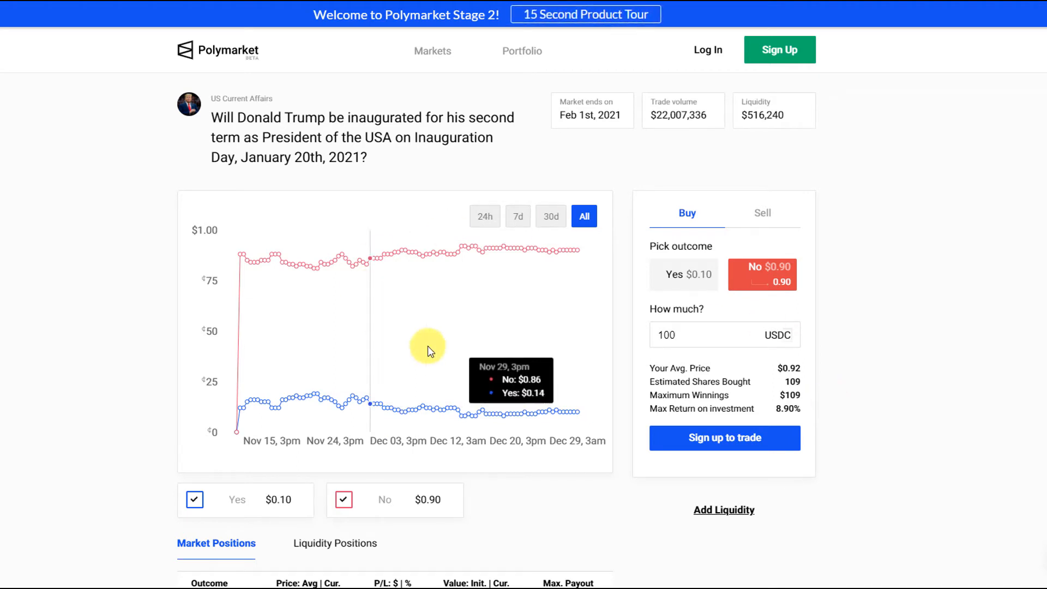
mouse_move(765, 342)
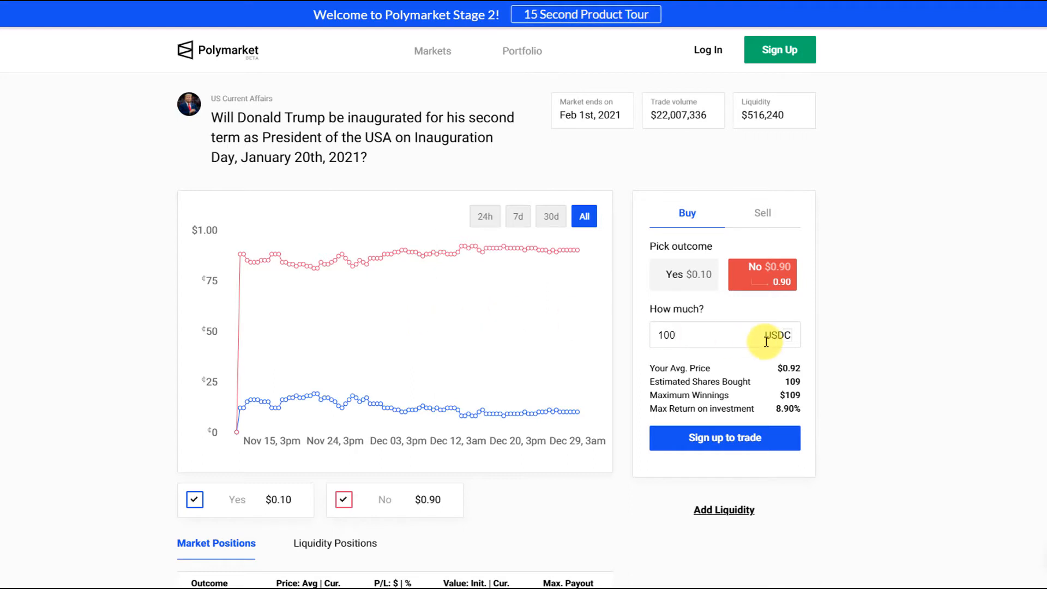
Step: Review the No order preview: 100 USDC for about 109 shares
click(694, 334)
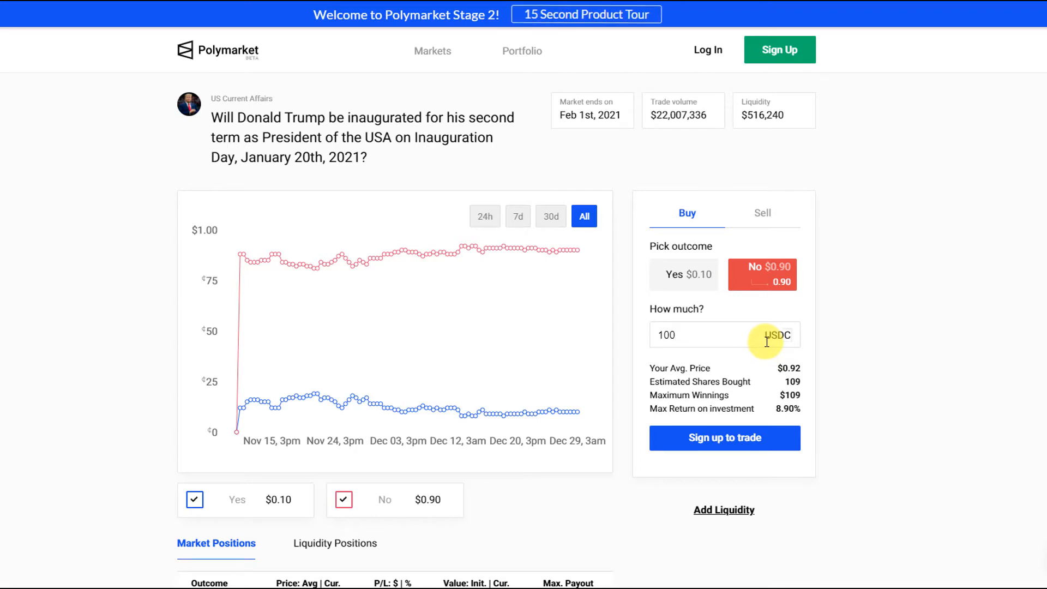
Step: Sign up via magic link and reach the $0.00 Fund Your Wallet page
click(723, 438)
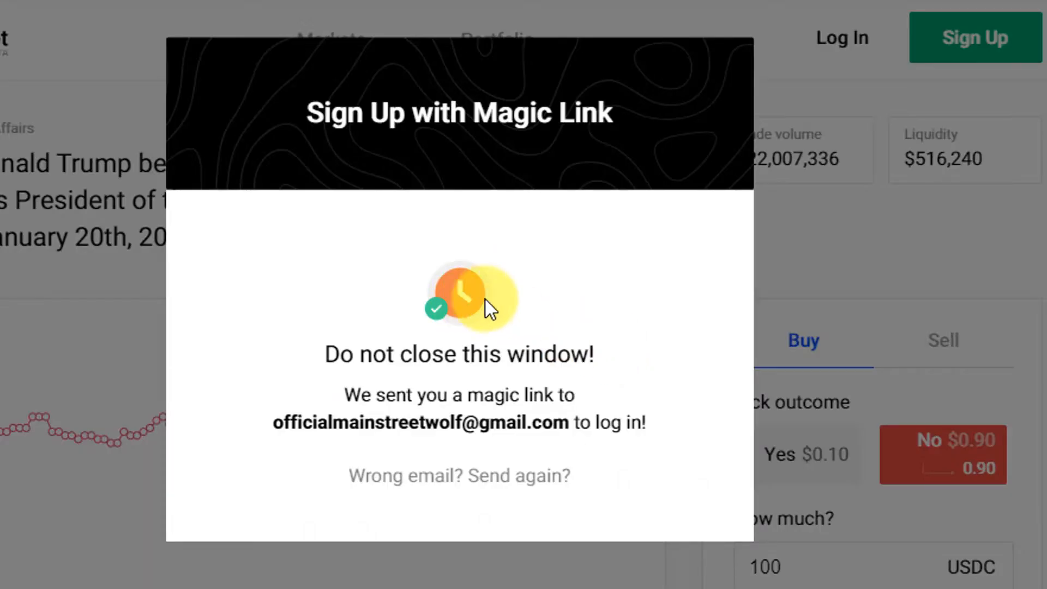
mouse_move(631, 300)
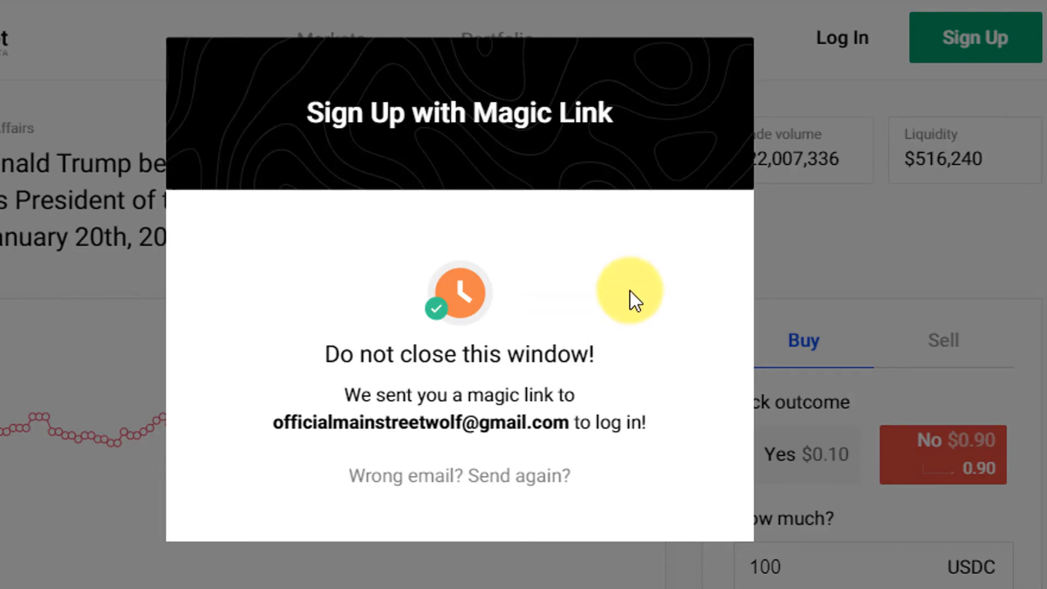
mouse_move(270, 430)
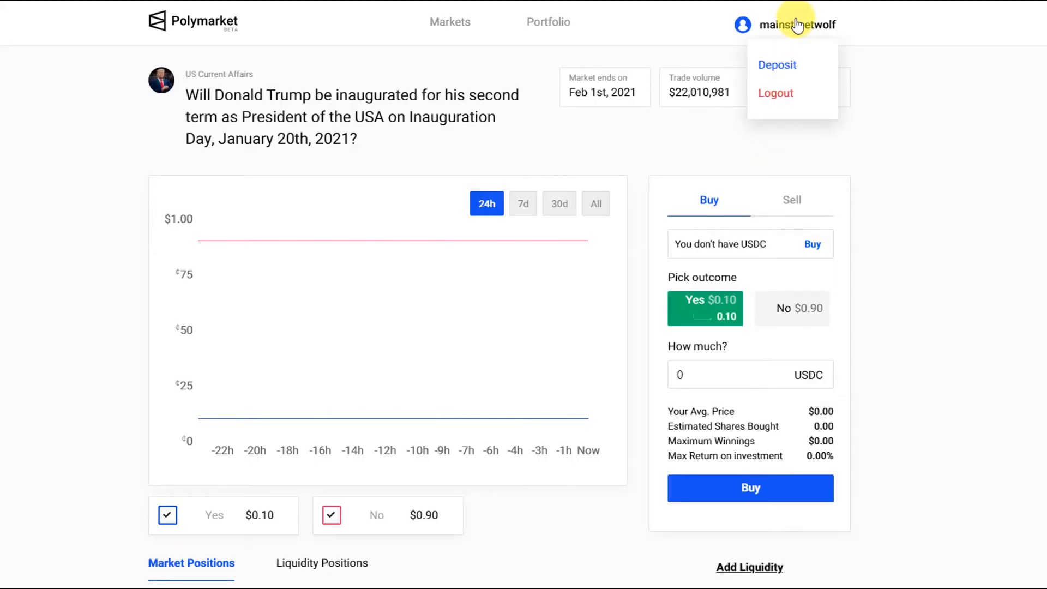
click(776, 65)
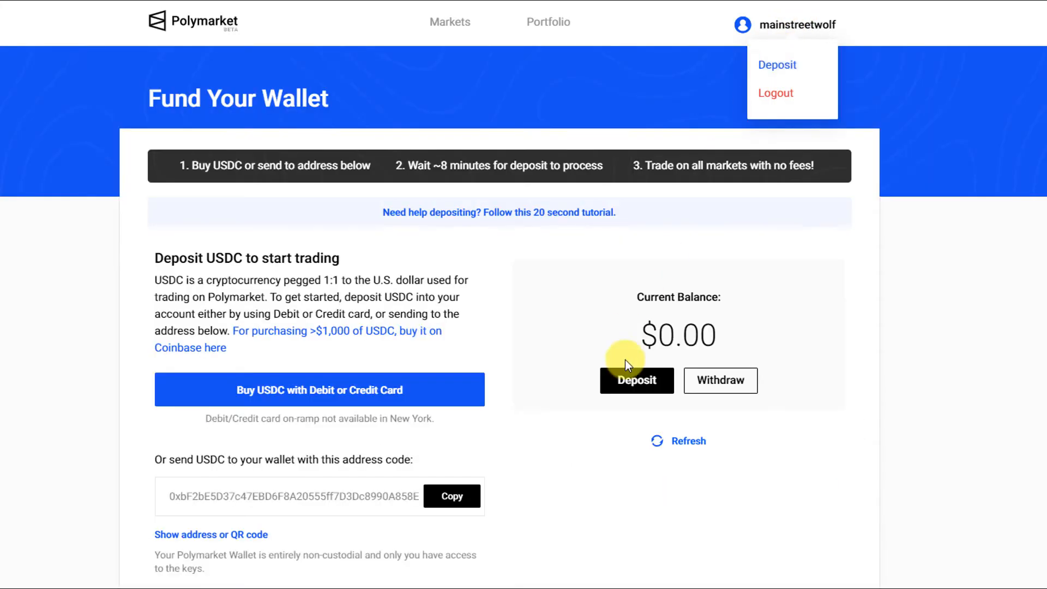
click(540, 279)
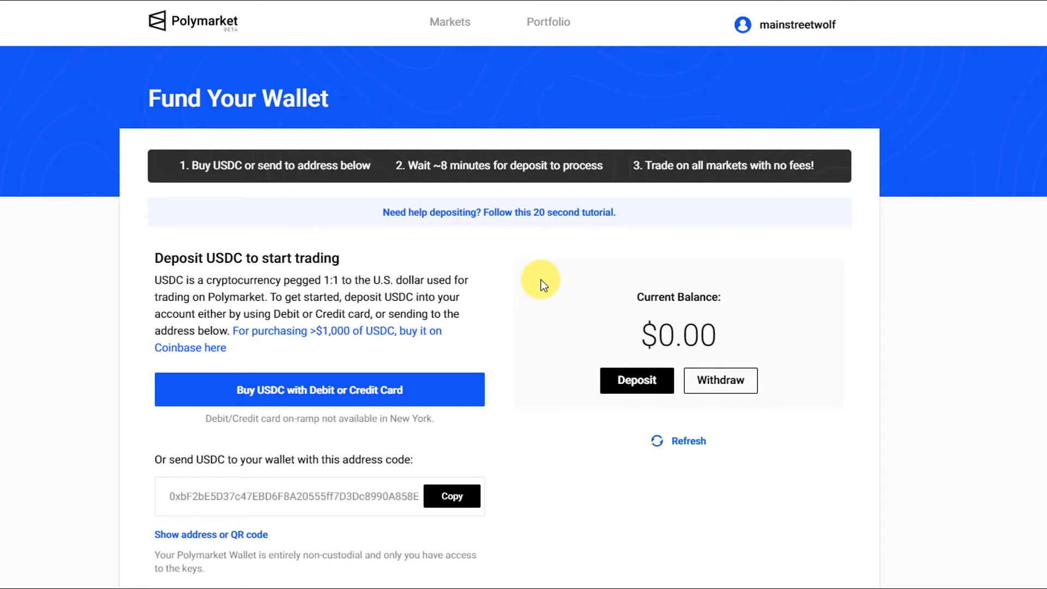
mouse_move(532, 327)
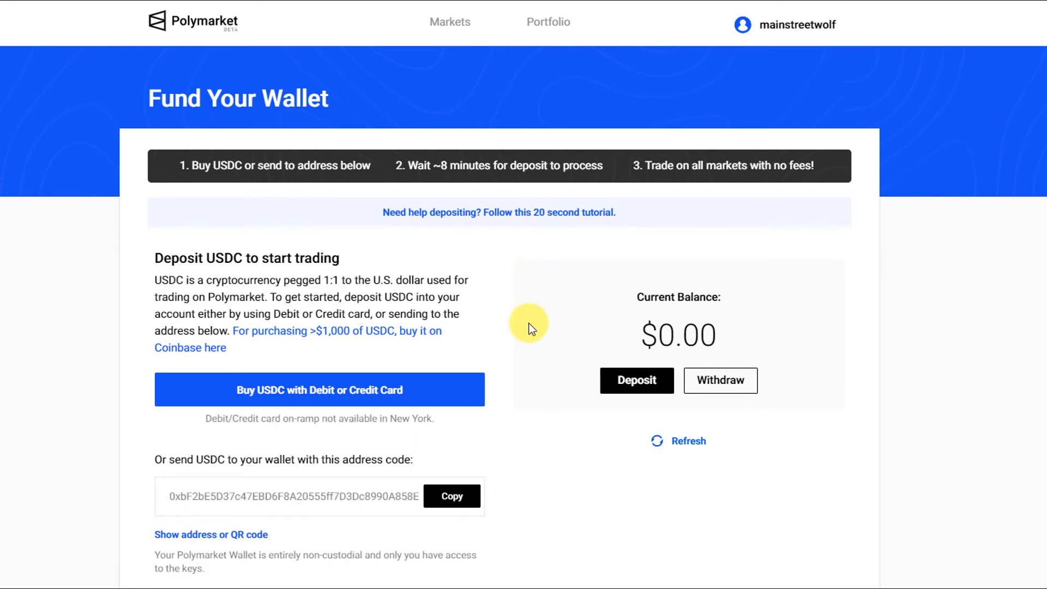
click(319, 390)
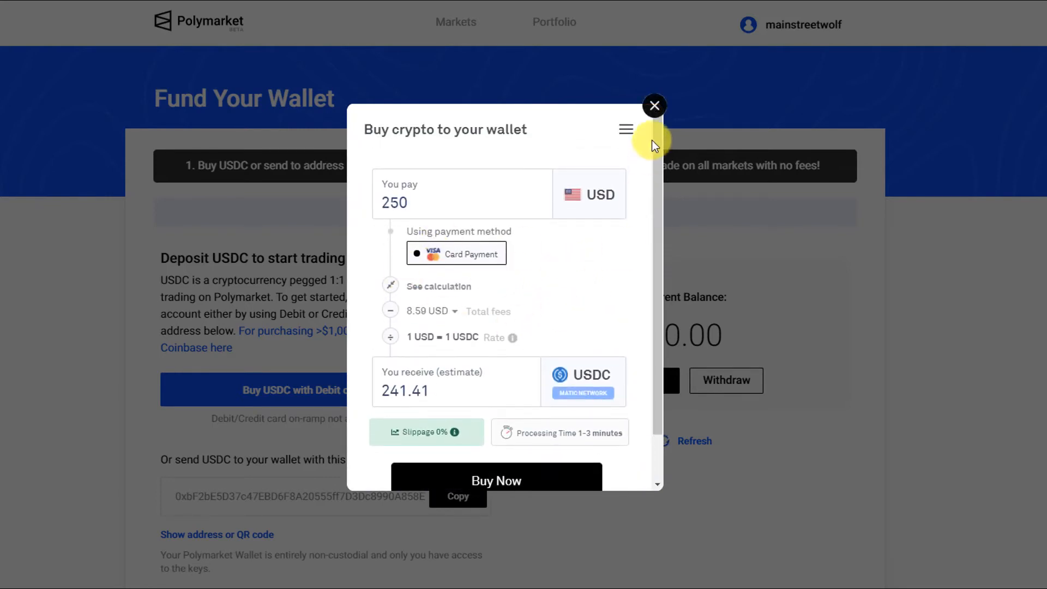
click(654, 105)
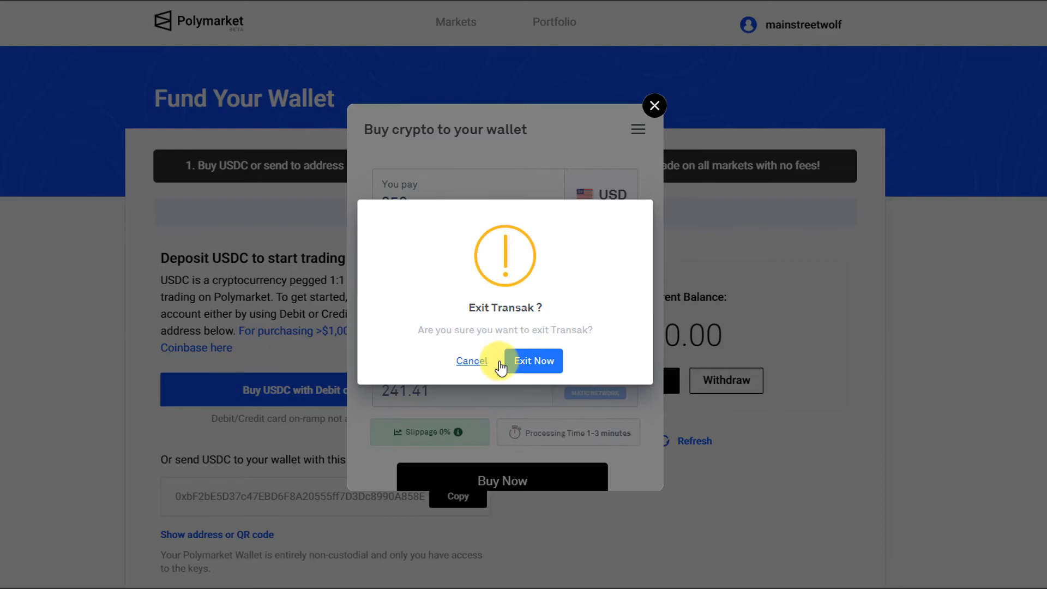
click(533, 361)
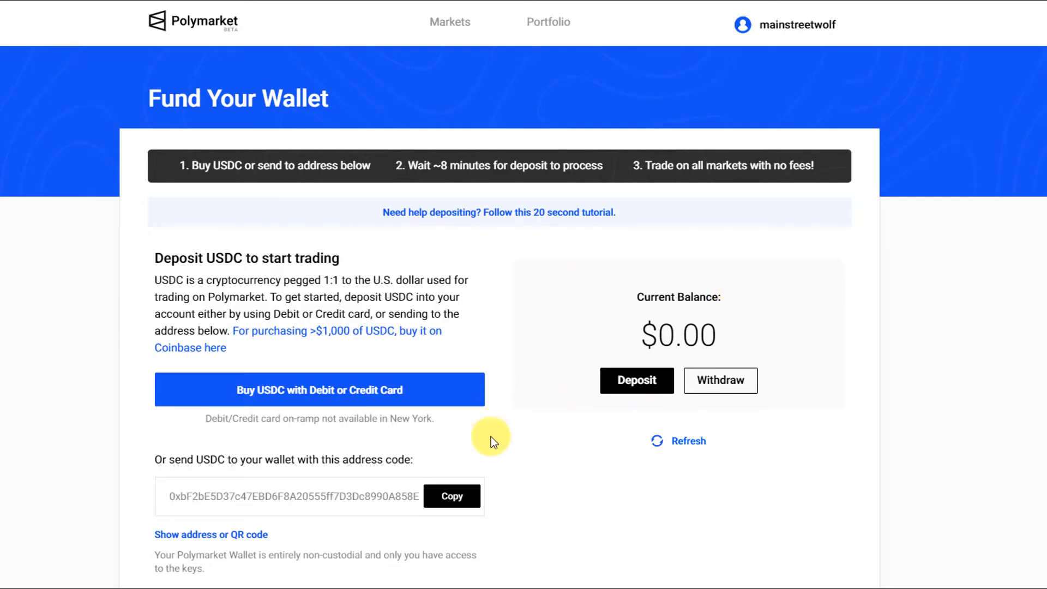
mouse_move(357, 496)
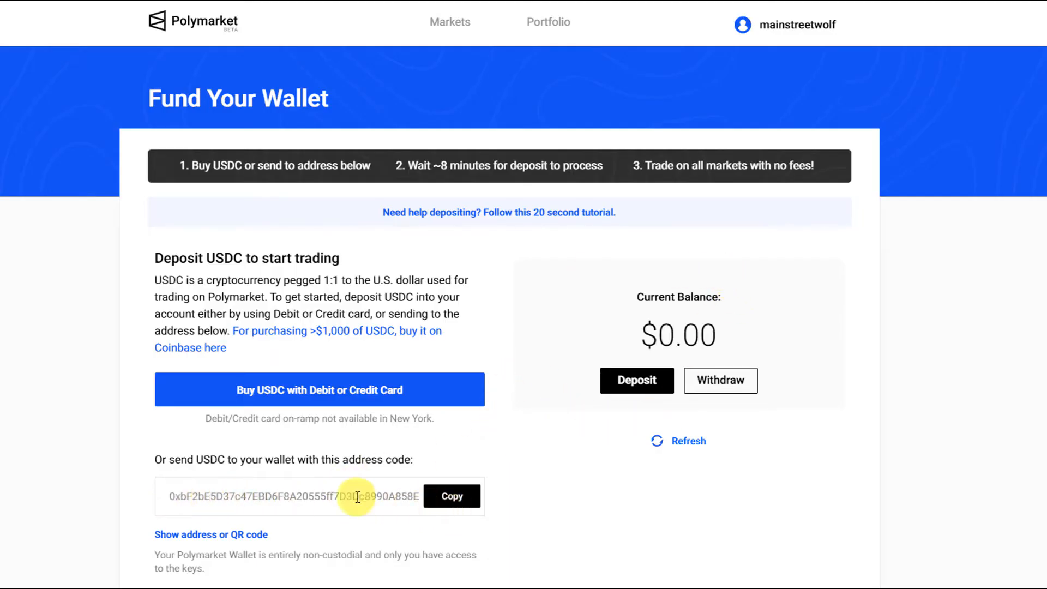
mouse_move(417, 491)
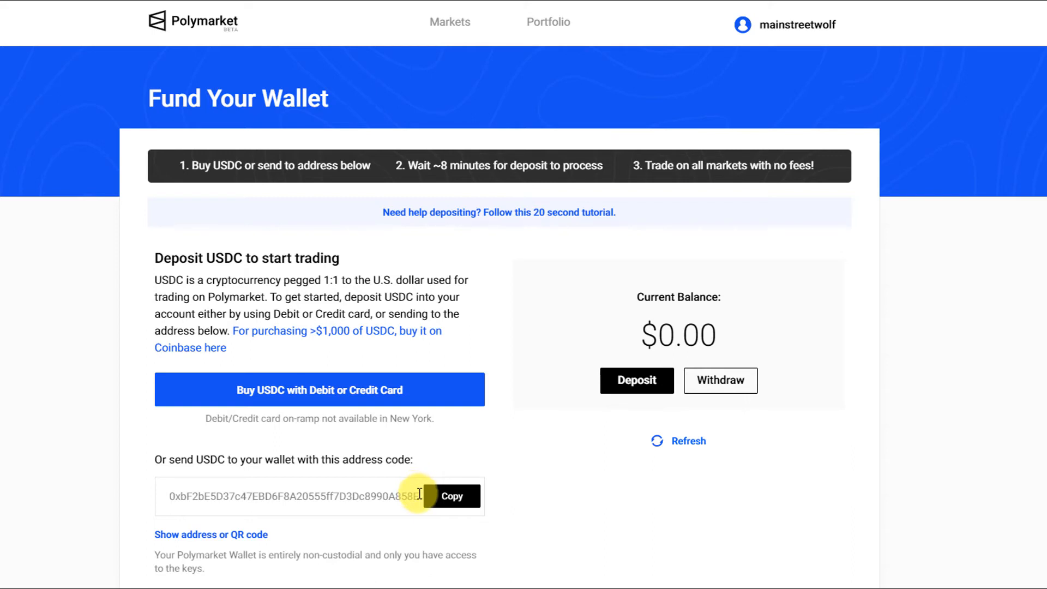
mouse_move(511, 339)
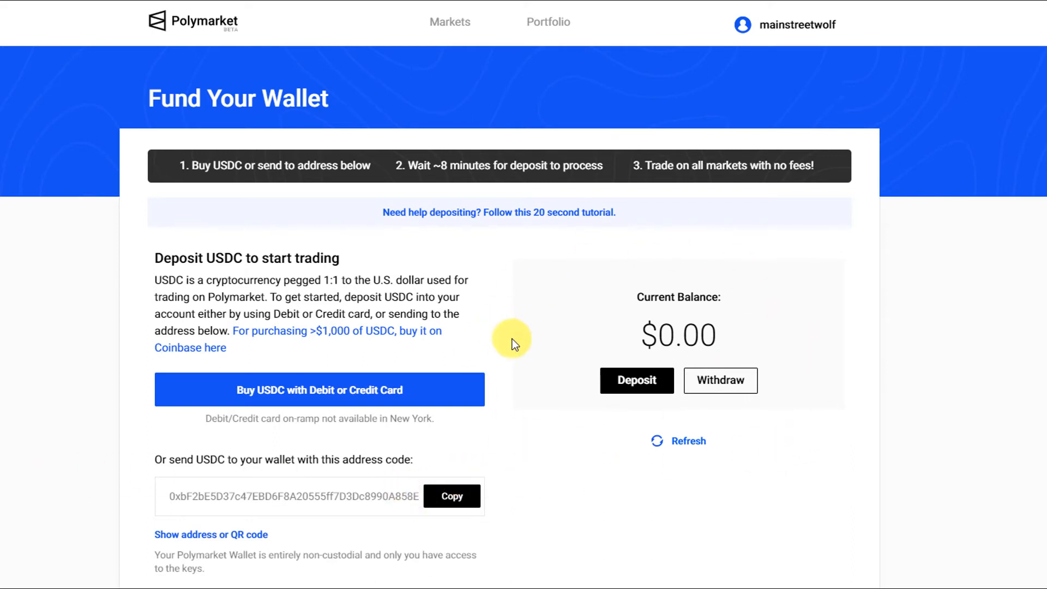
mouse_move(408, 481)
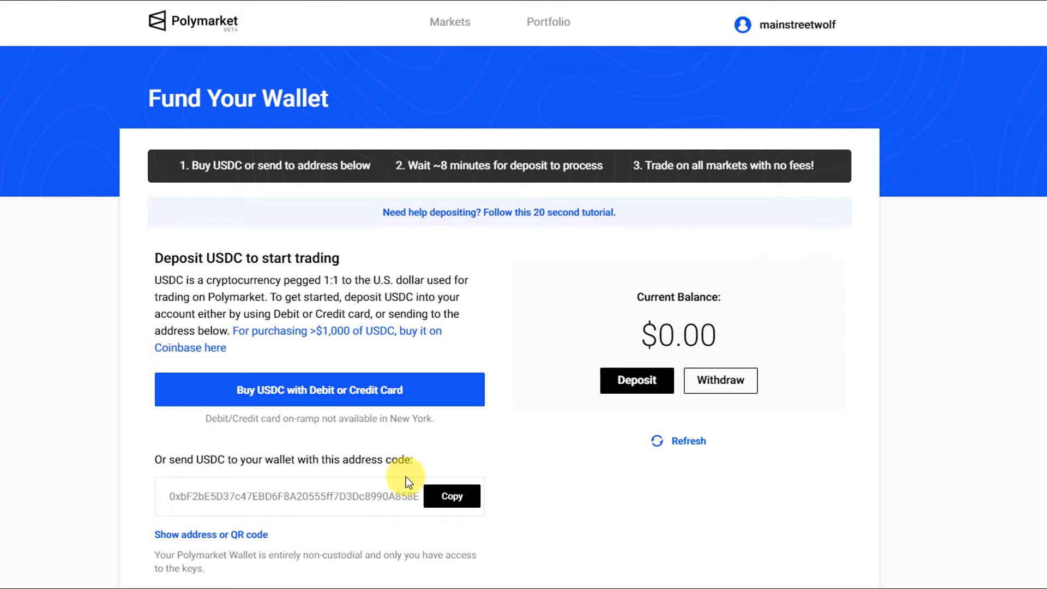
click(721, 381)
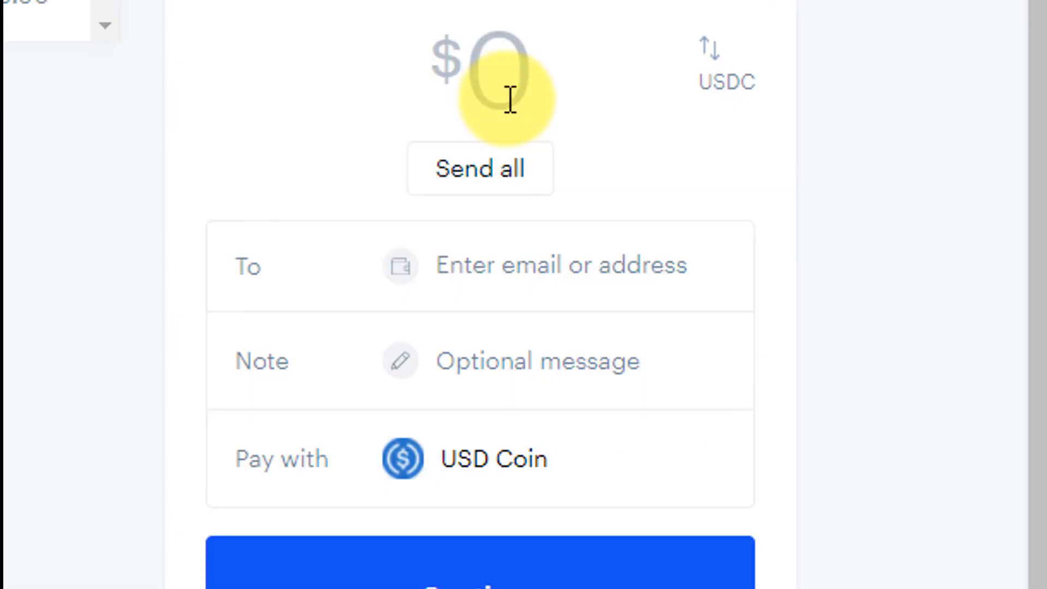
click(479, 169)
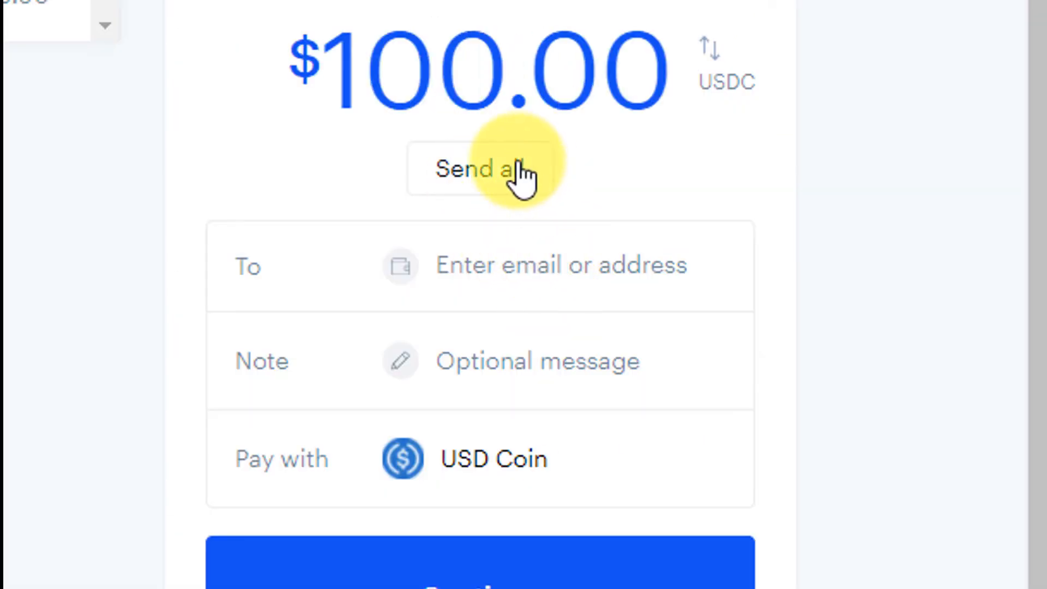
text(0xbF2bE5D37c47EBD6F8A20555ff7D3Dc8990A858E)
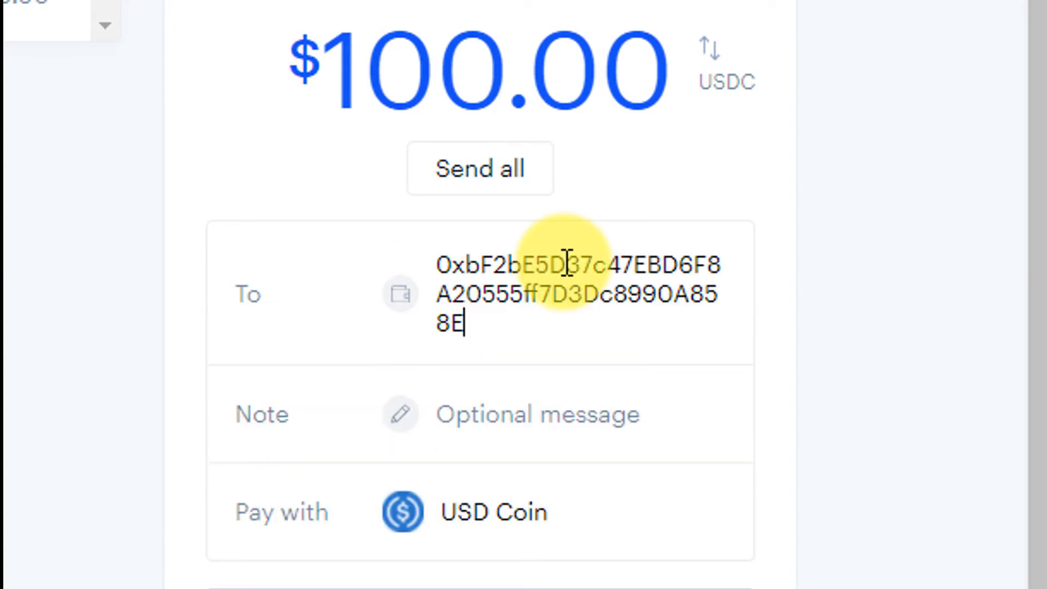
mouse_move(564, 280)
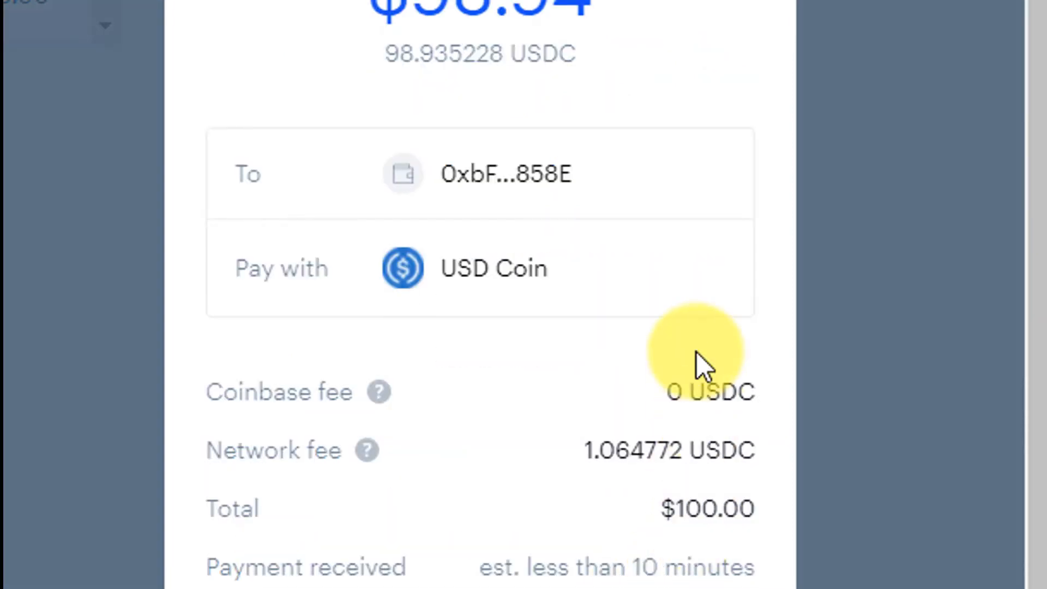
mouse_move(774, 474)
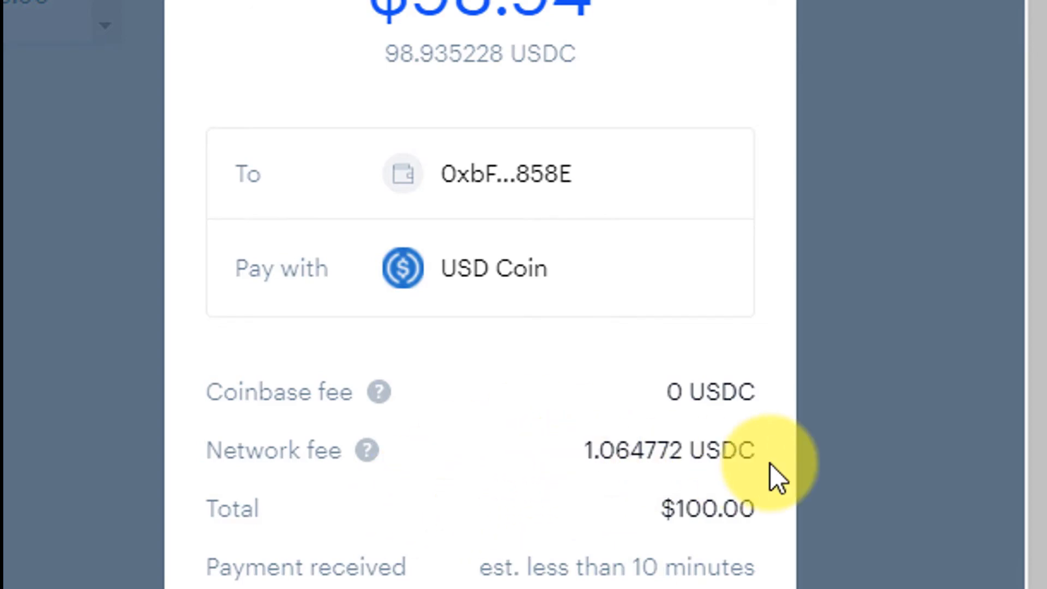
mouse_move(521, 40)
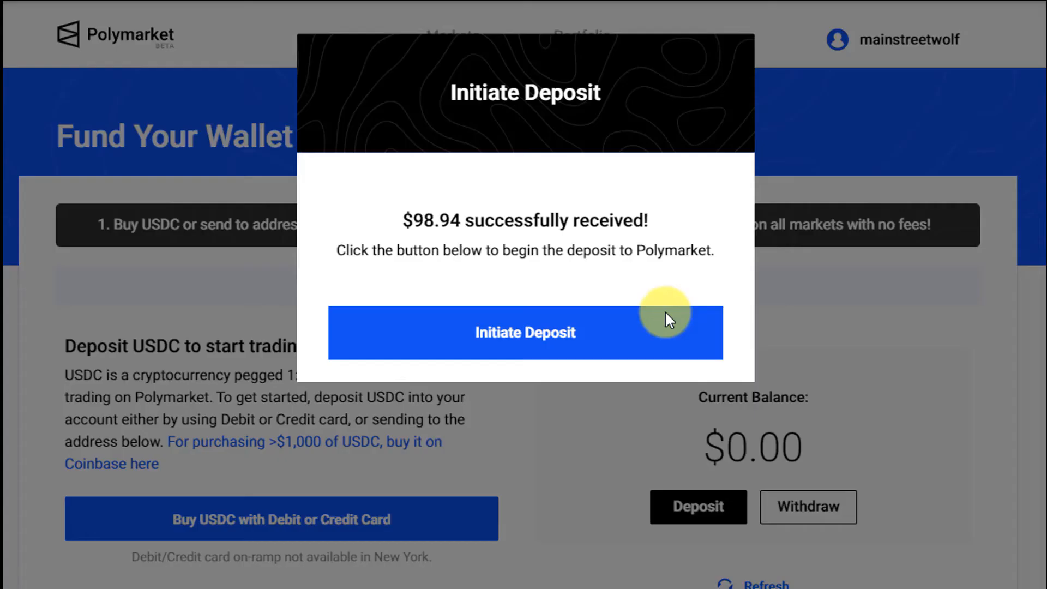
mouse_move(729, 287)
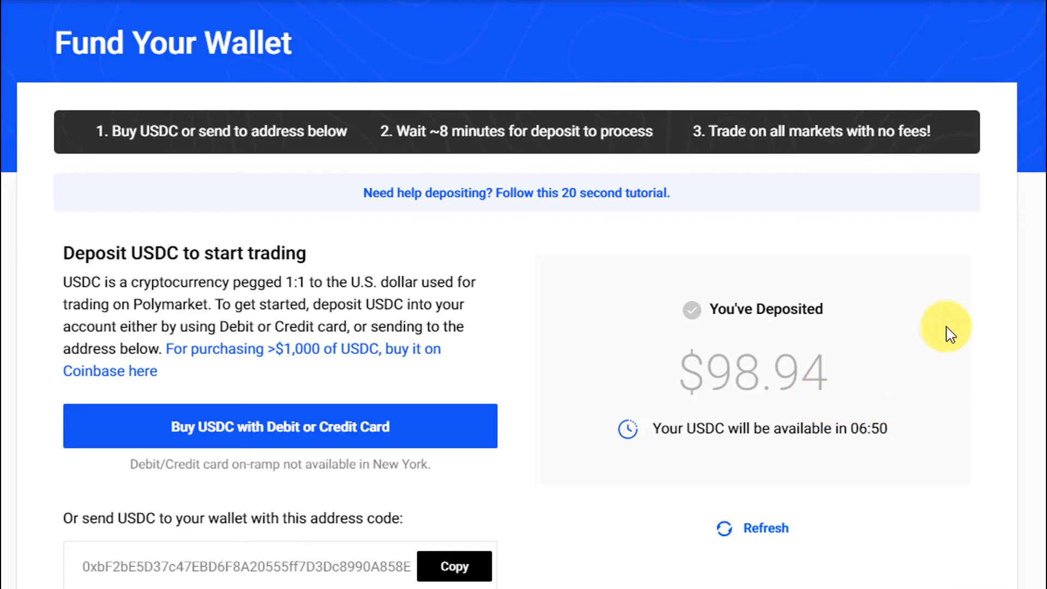
mouse_move(717, 470)
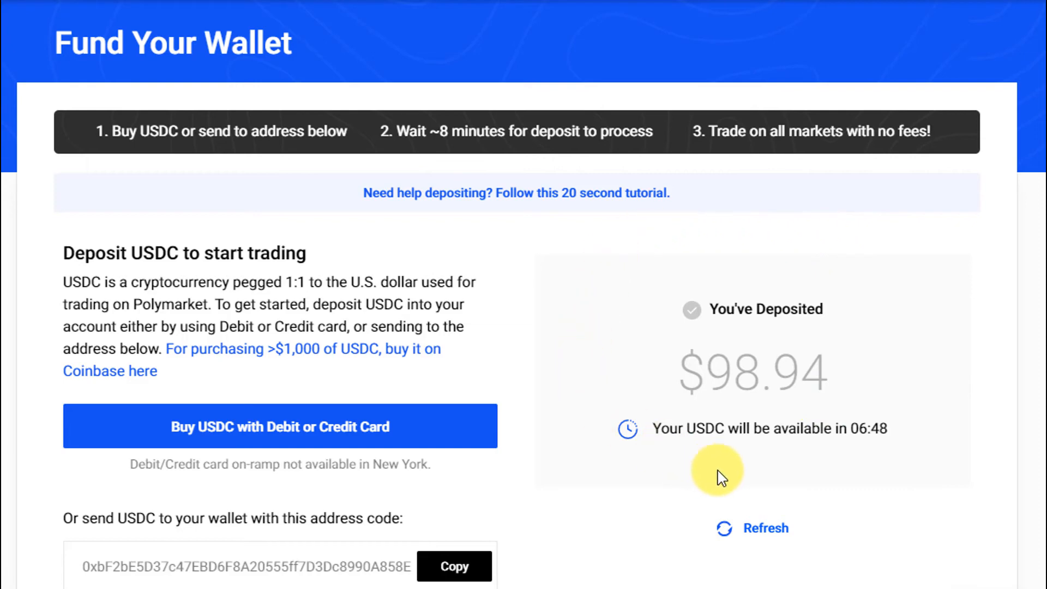
mouse_move(982, 310)
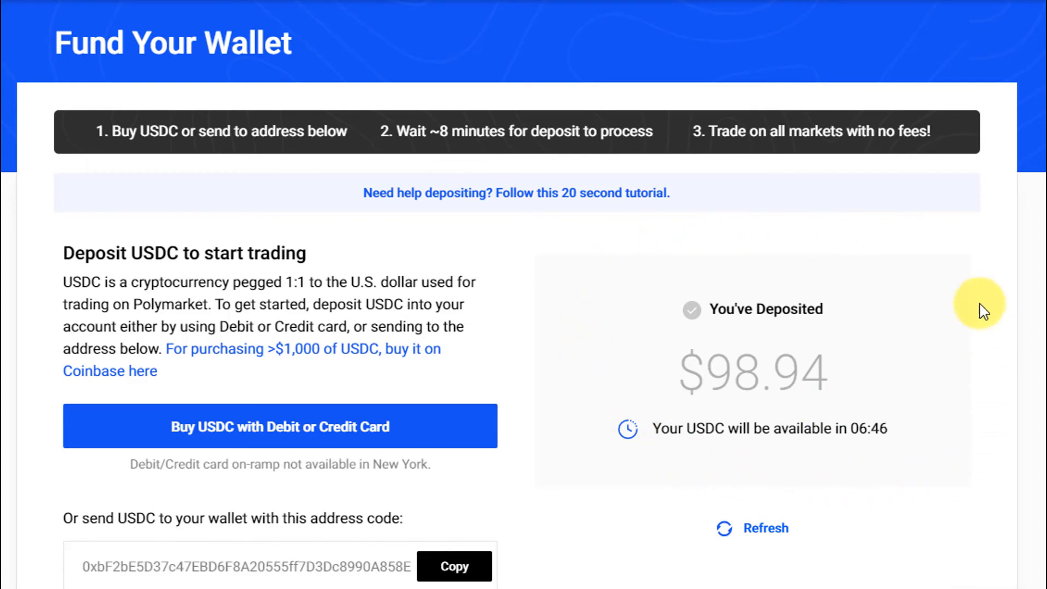
mouse_move(655, 459)
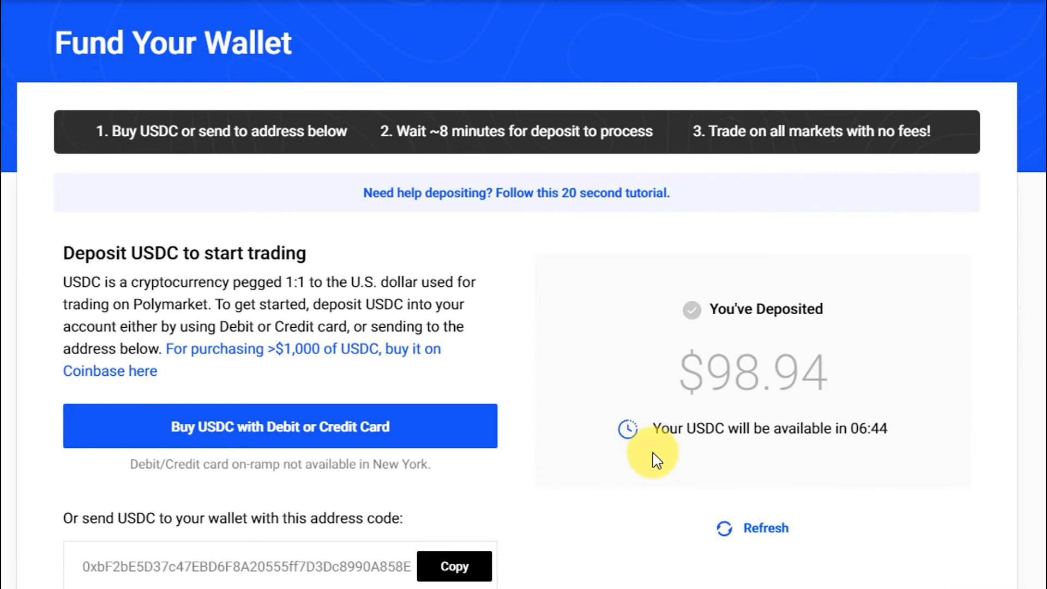
mouse_move(720, 479)
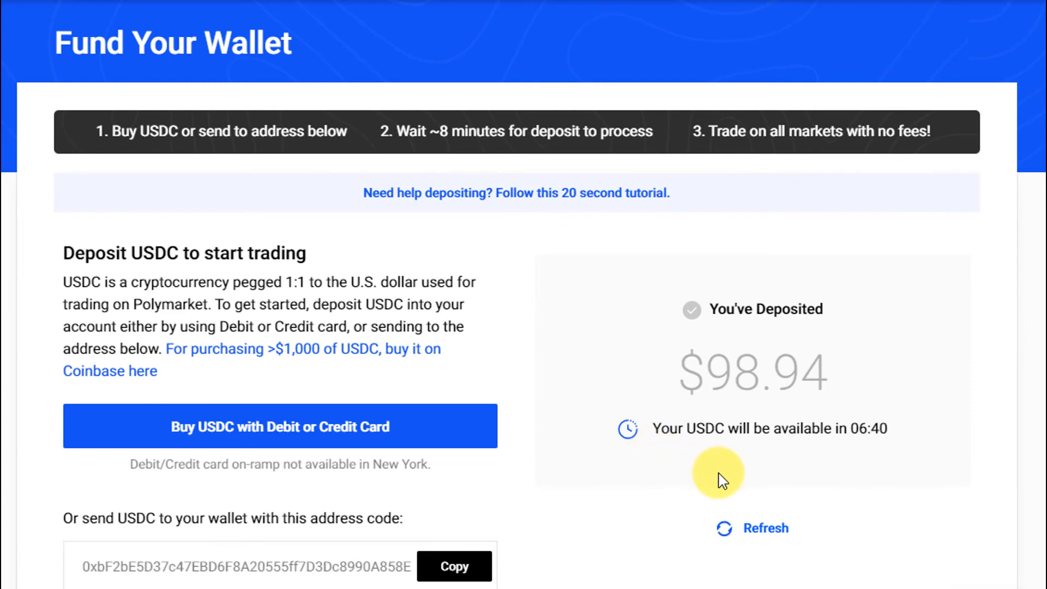
mouse_move(835, 241)
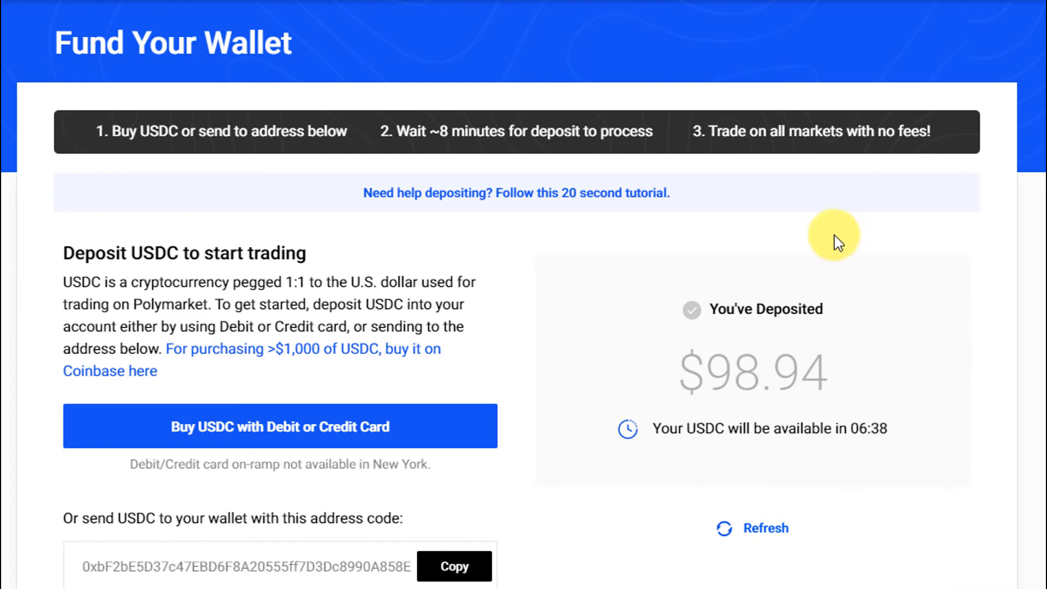
mouse_move(782, 512)
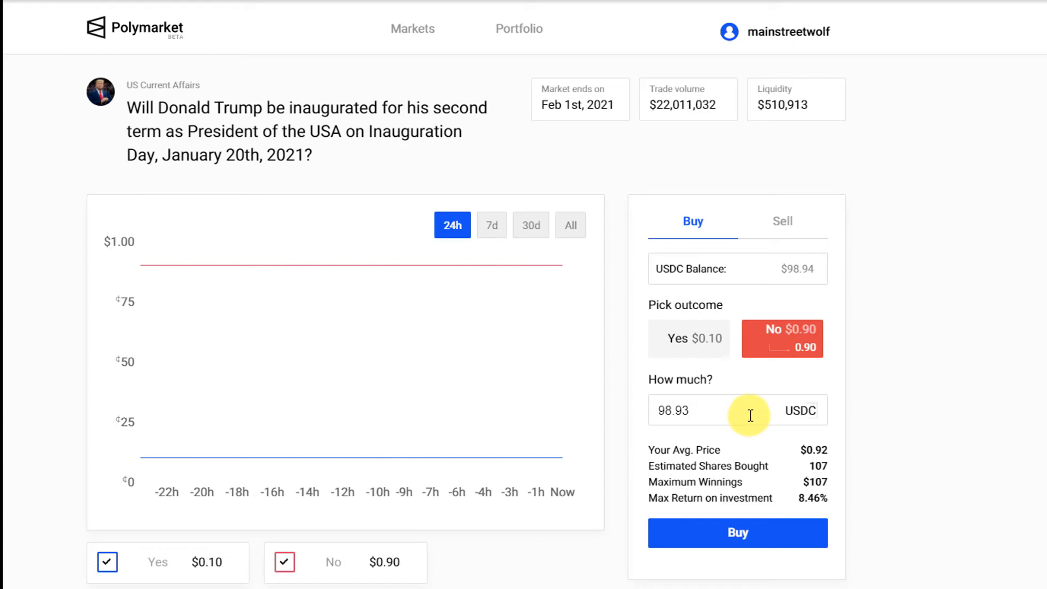
mouse_move(743, 455)
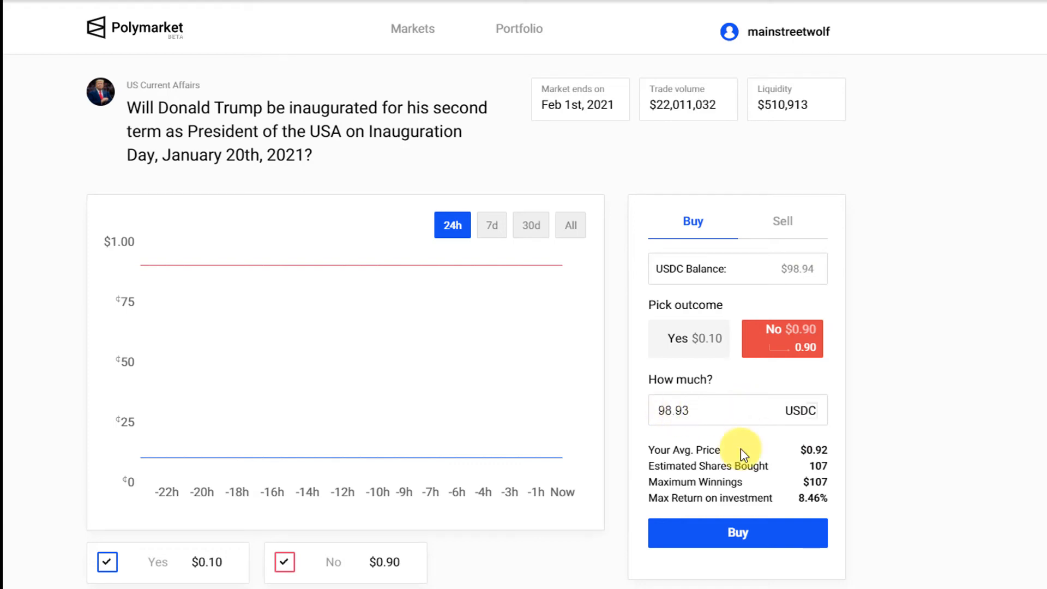
Step: Place the $98.93 No order, accept the terms and confirm the purchase
click(737, 533)
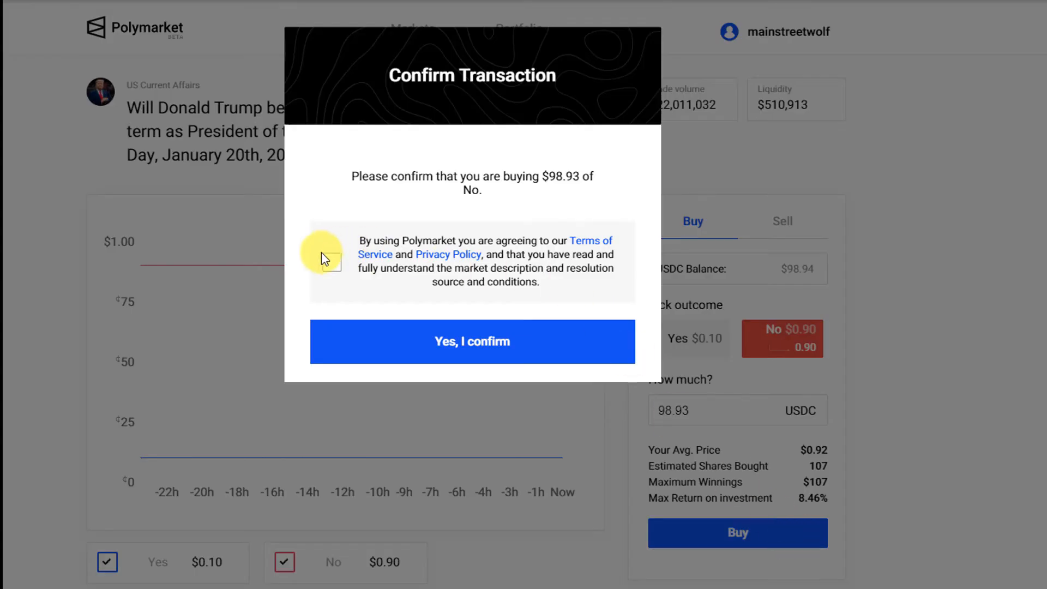
click(332, 261)
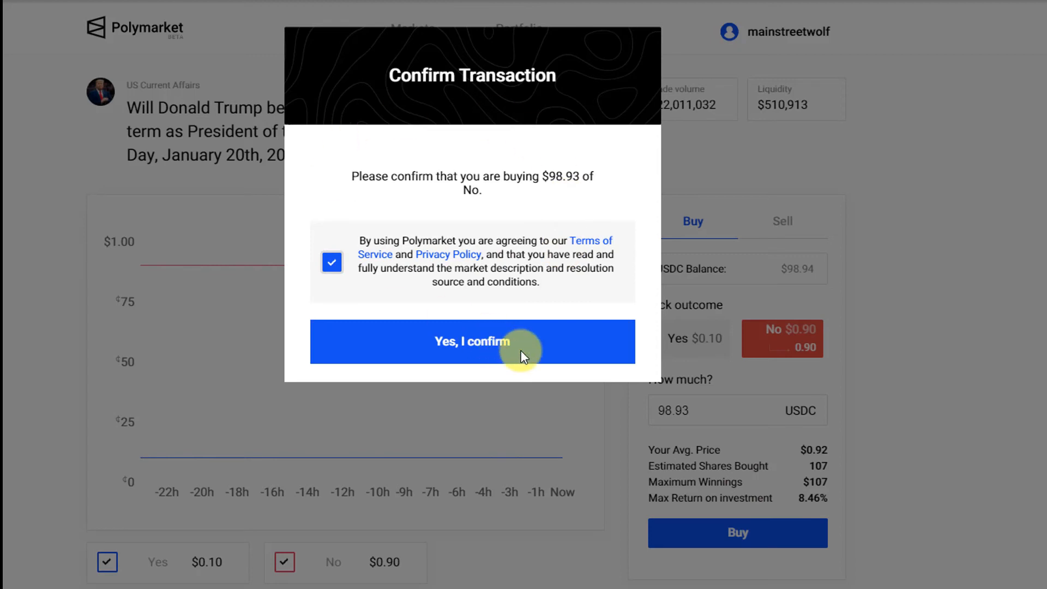
click(472, 341)
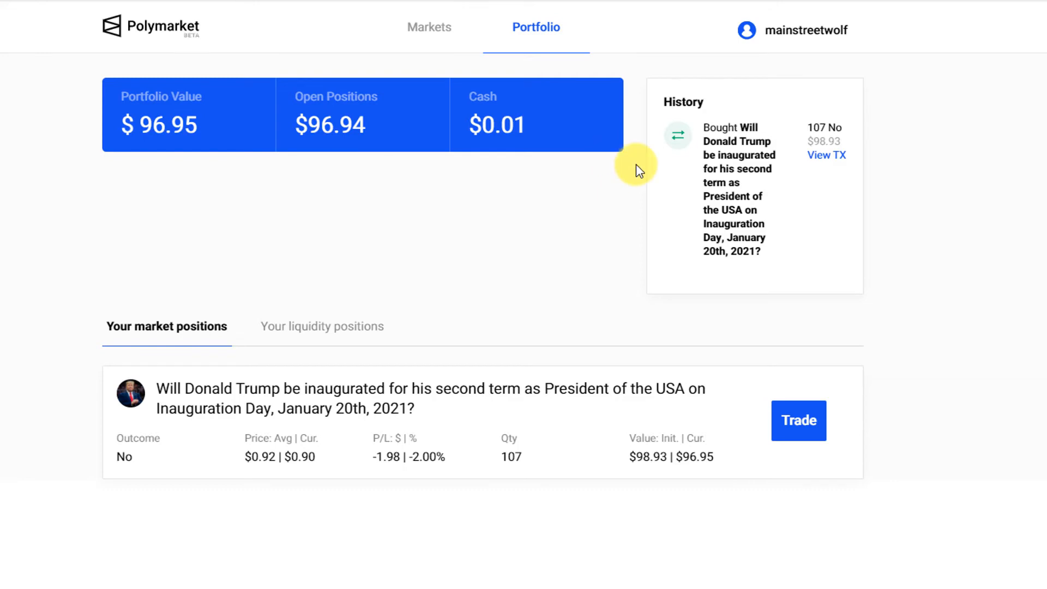
mouse_move(589, 238)
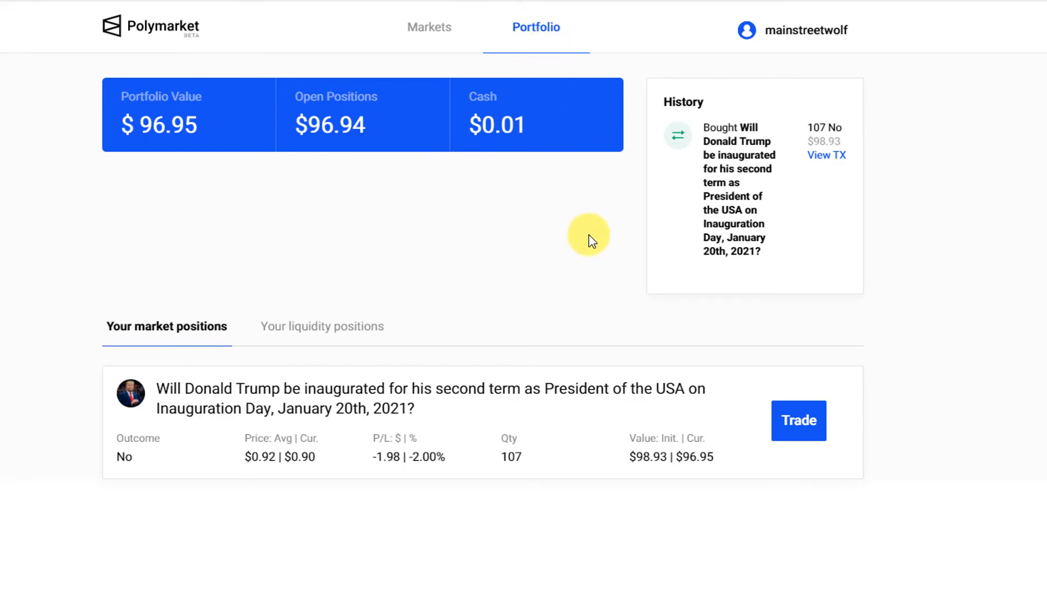
mouse_move(618, 306)
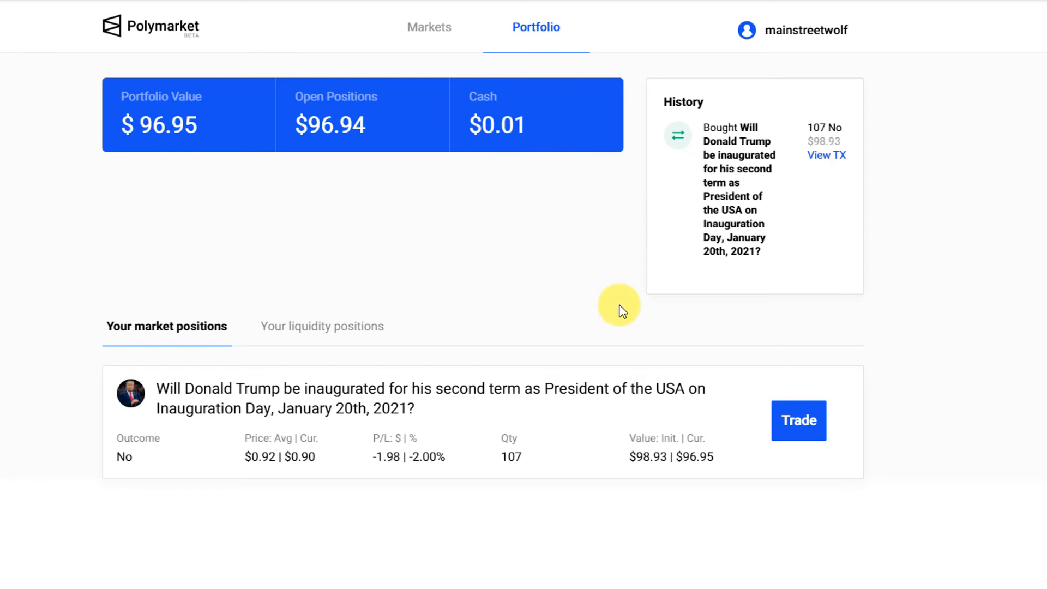
mouse_move(829, 146)
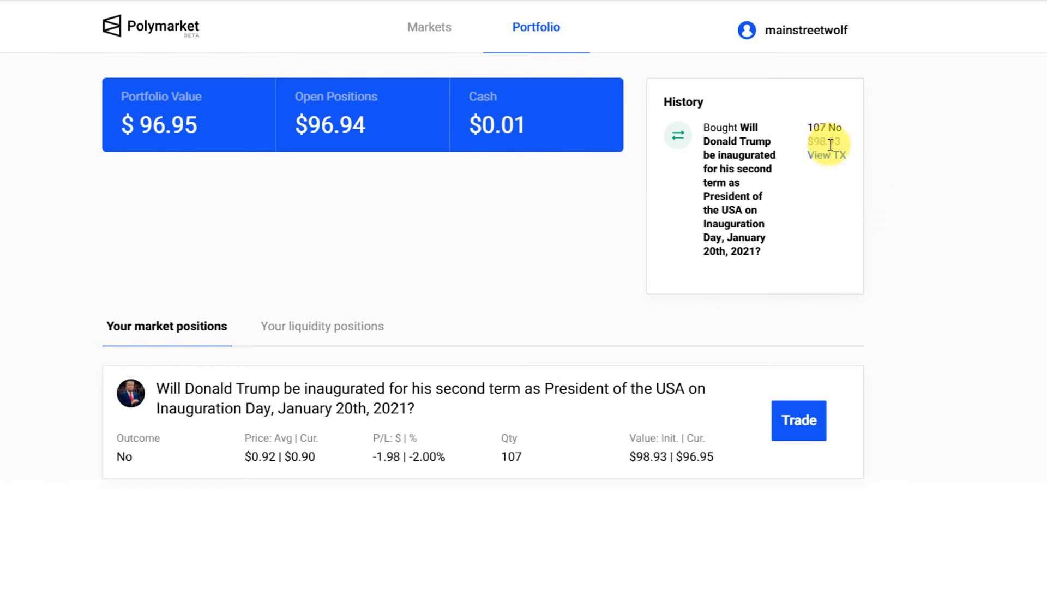
mouse_move(827, 127)
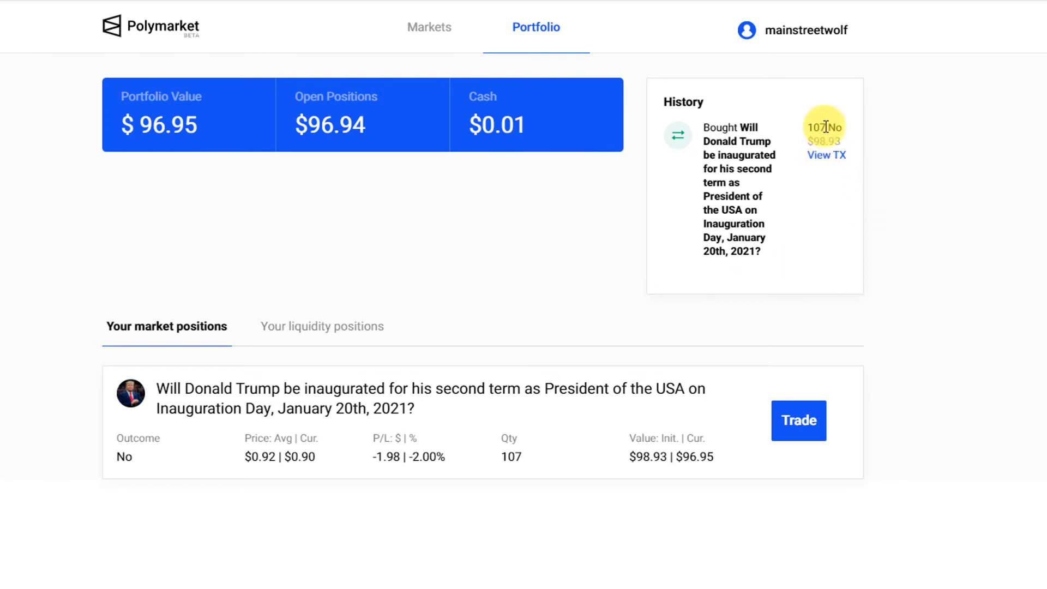
Step: Check the 107-share No position, then return to its inauguration market page
click(826, 154)
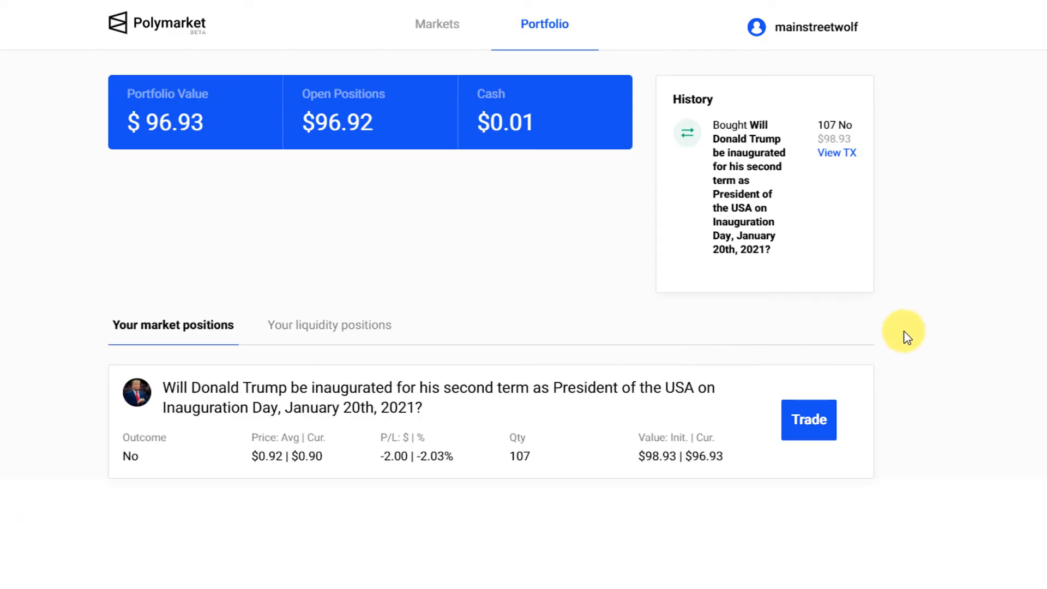
mouse_move(544, 438)
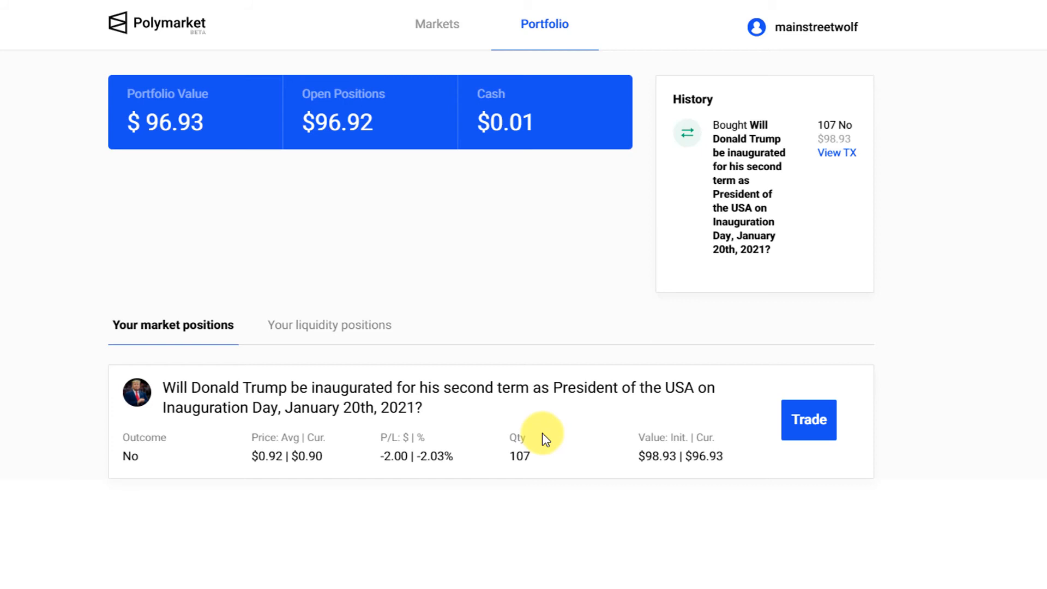
mouse_move(791, 451)
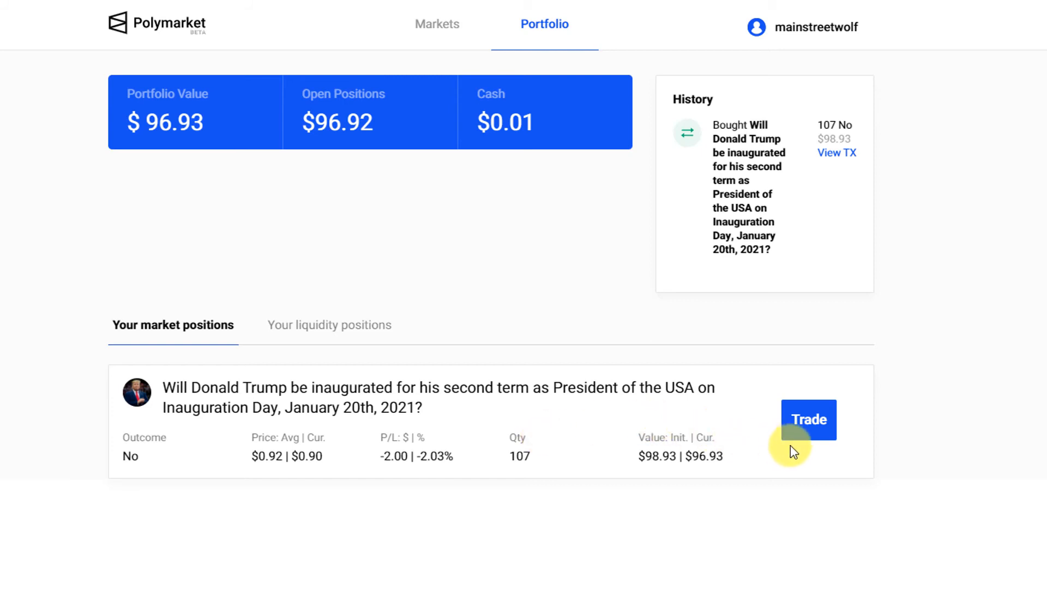
mouse_move(810, 442)
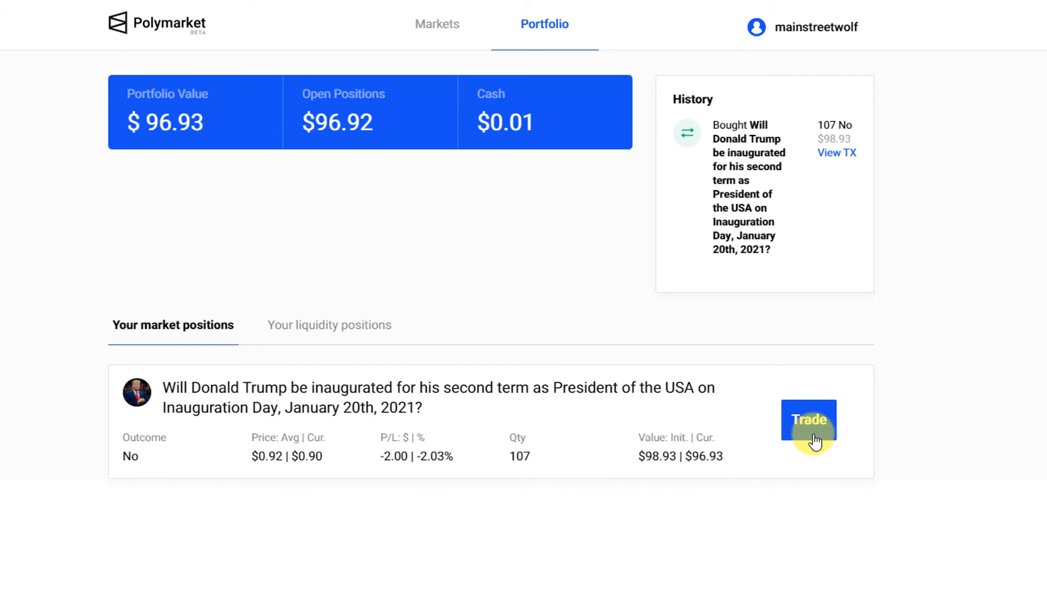
click(808, 420)
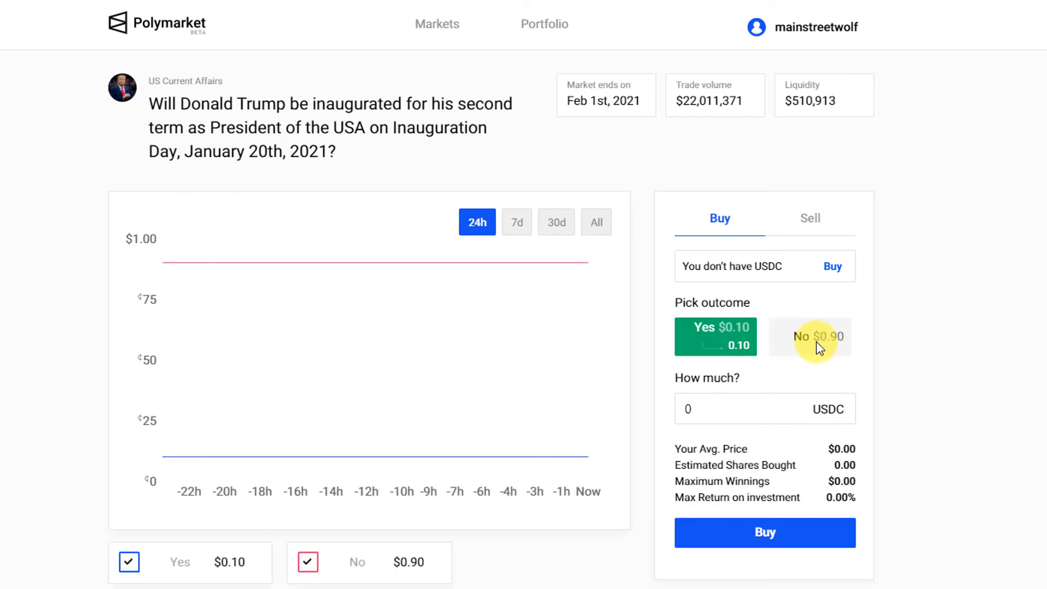
mouse_move(549, 162)
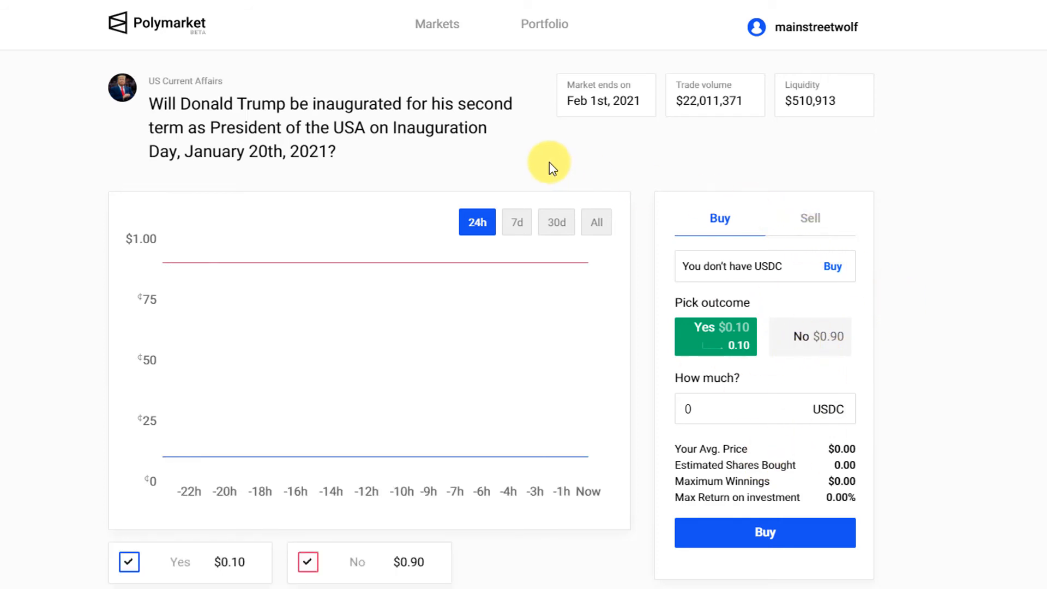
mouse_move(719, 200)
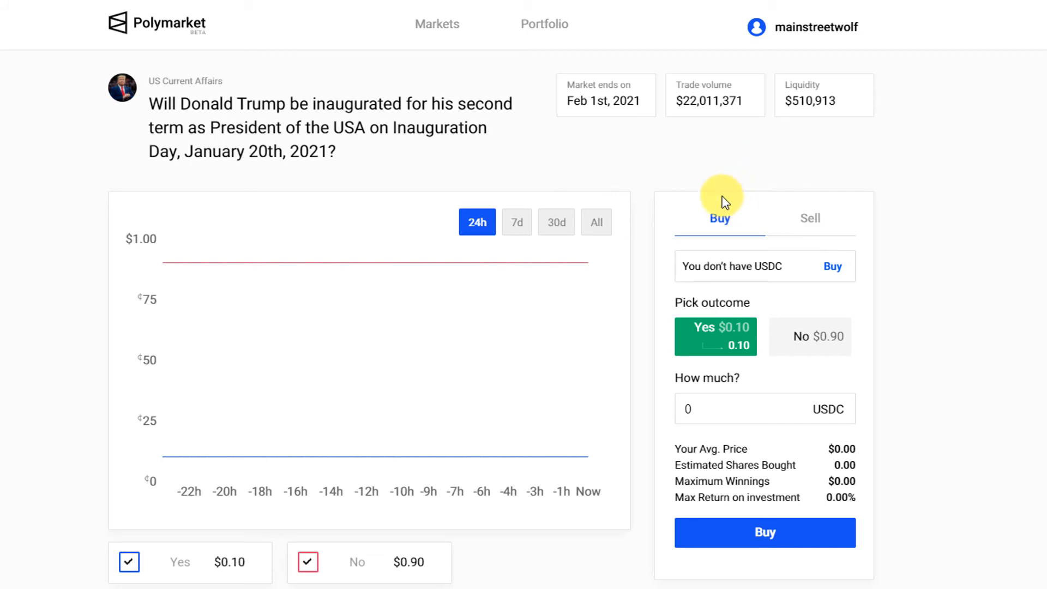
mouse_move(580, 187)
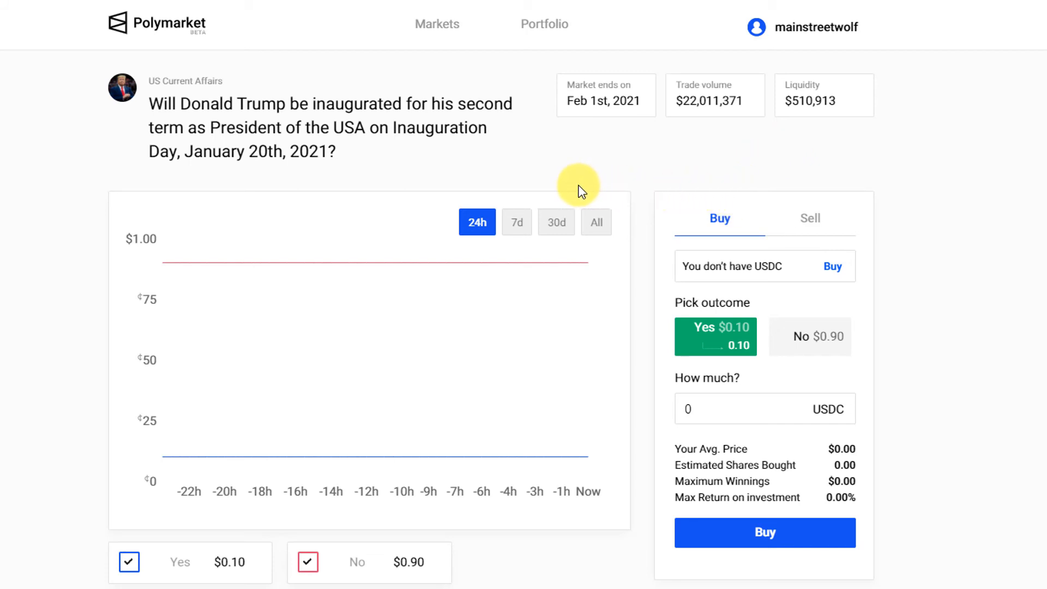
mouse_move(589, 180)
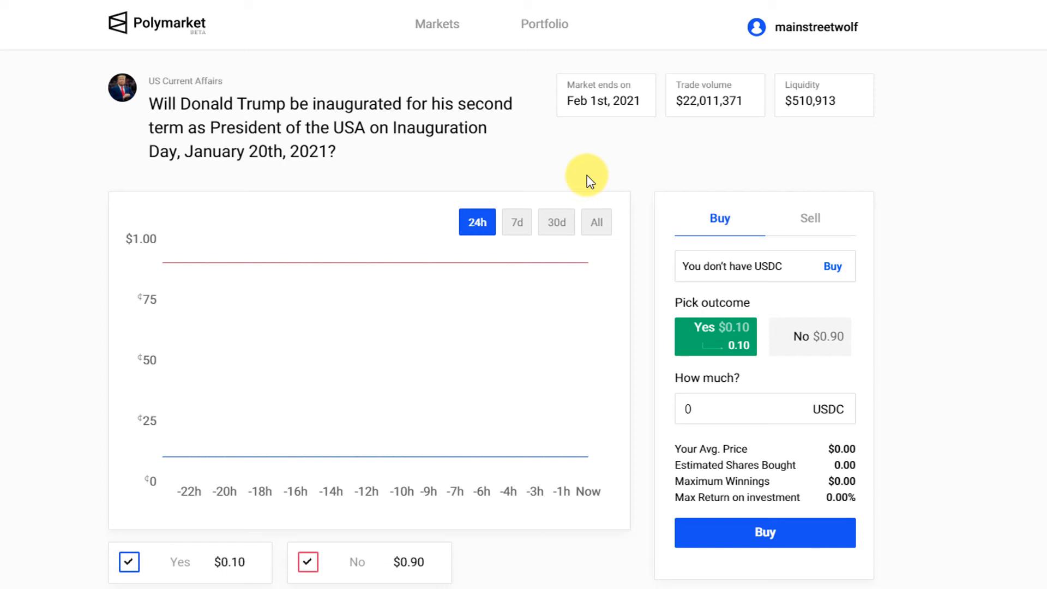
mouse_move(588, 176)
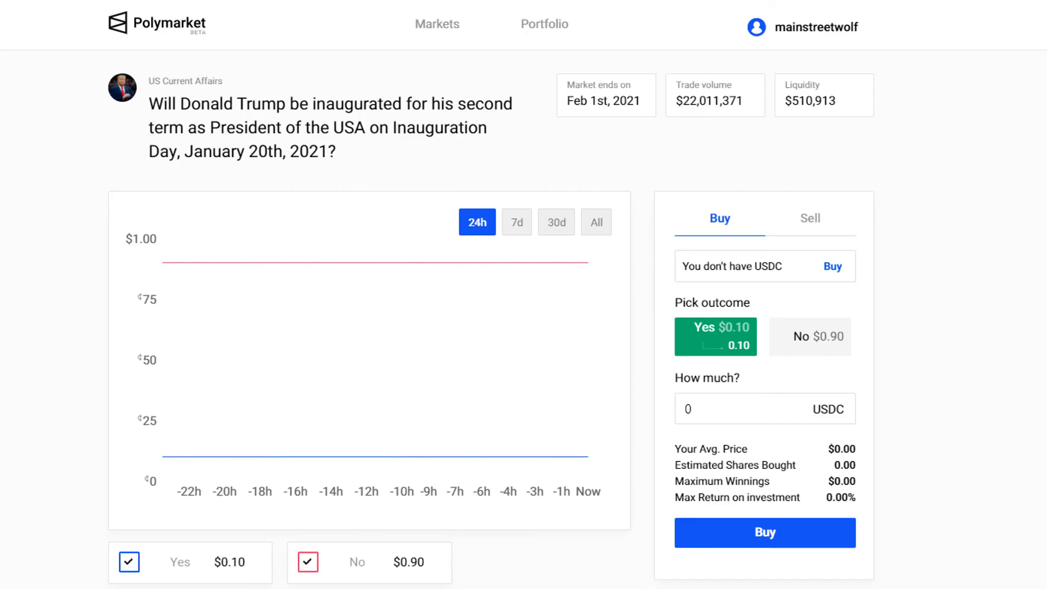
Step: Browse Popular Markets covering Senate control, Georgia runoff, celebrity and DeFi questions
click(437, 23)
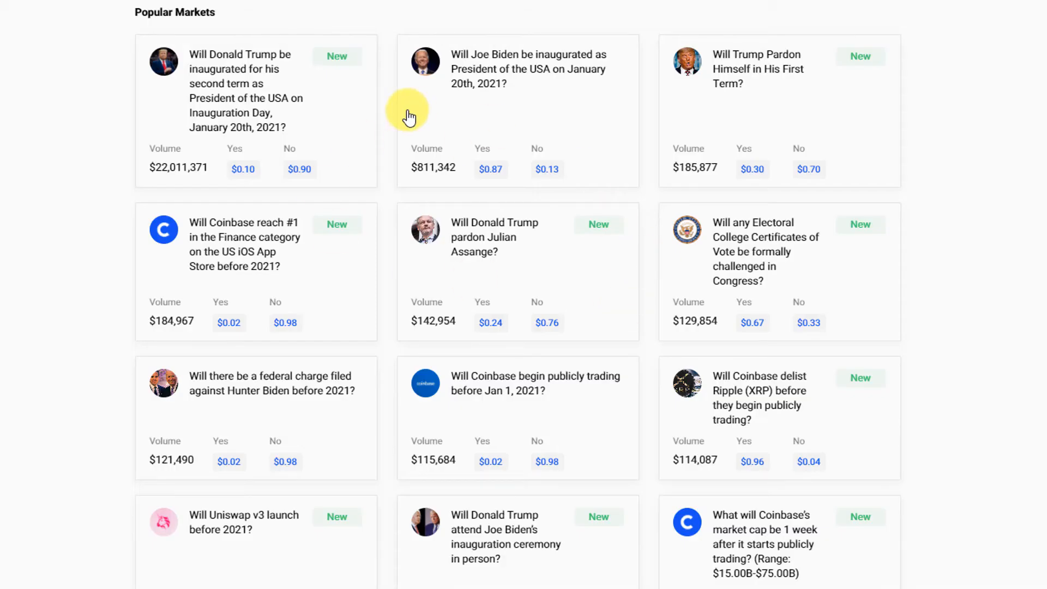
scroll(down, 3)
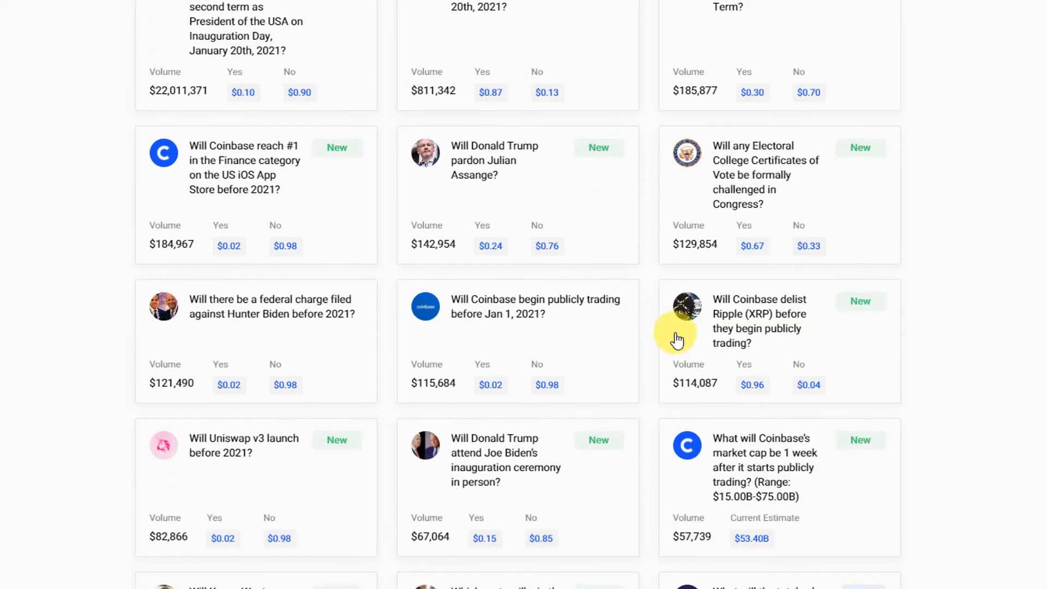
scroll(down, 3)
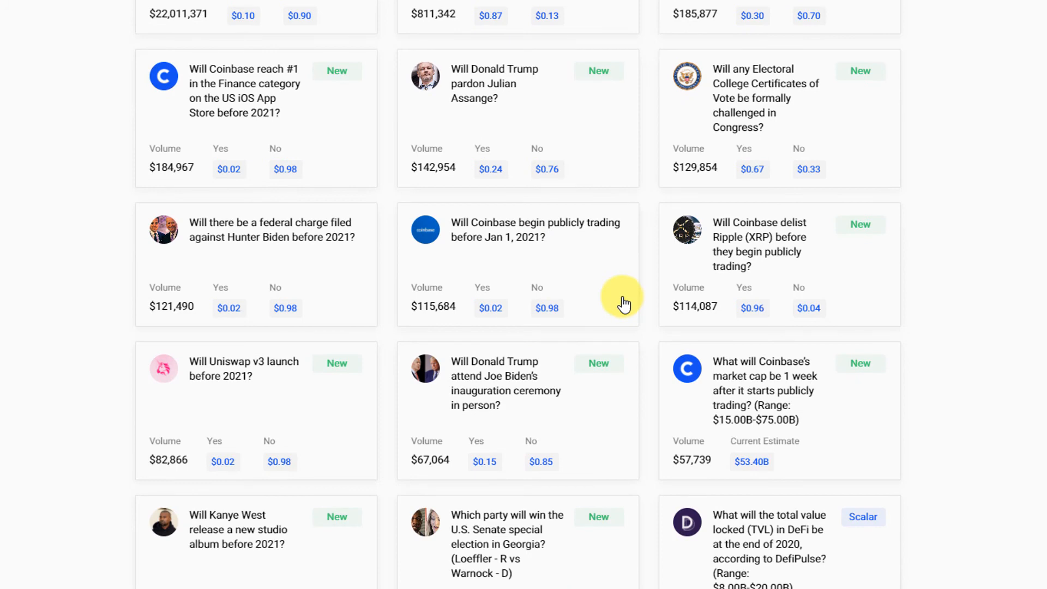
scroll(down, 3)
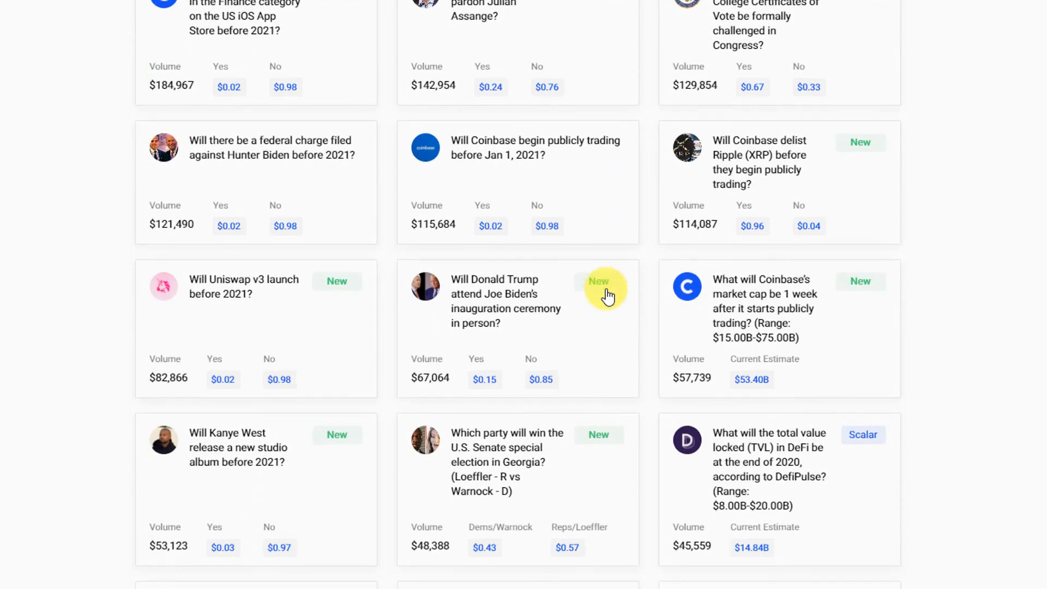
scroll(down, 3)
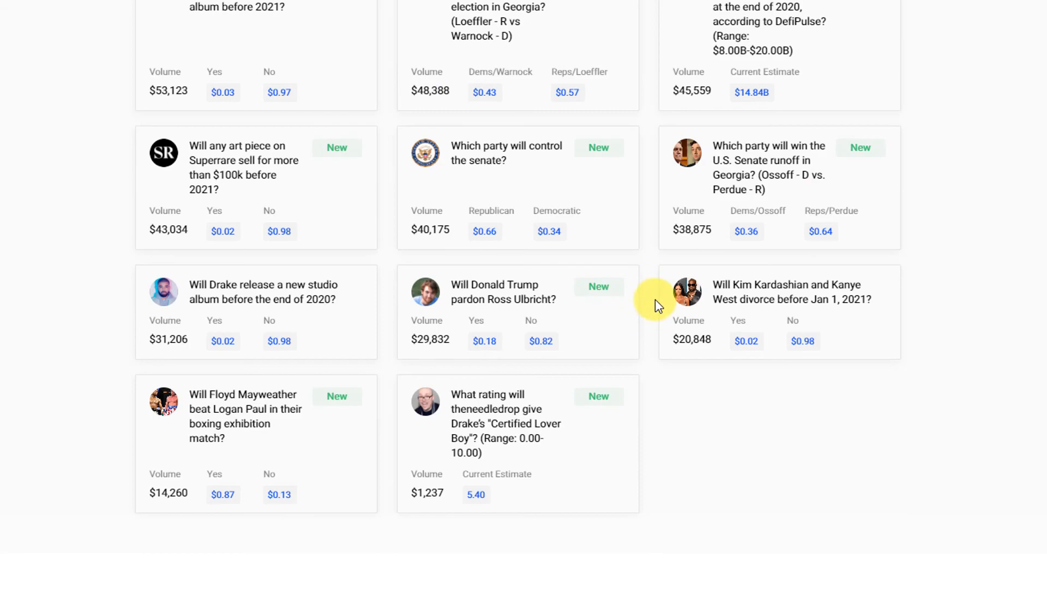
scroll(up, 3)
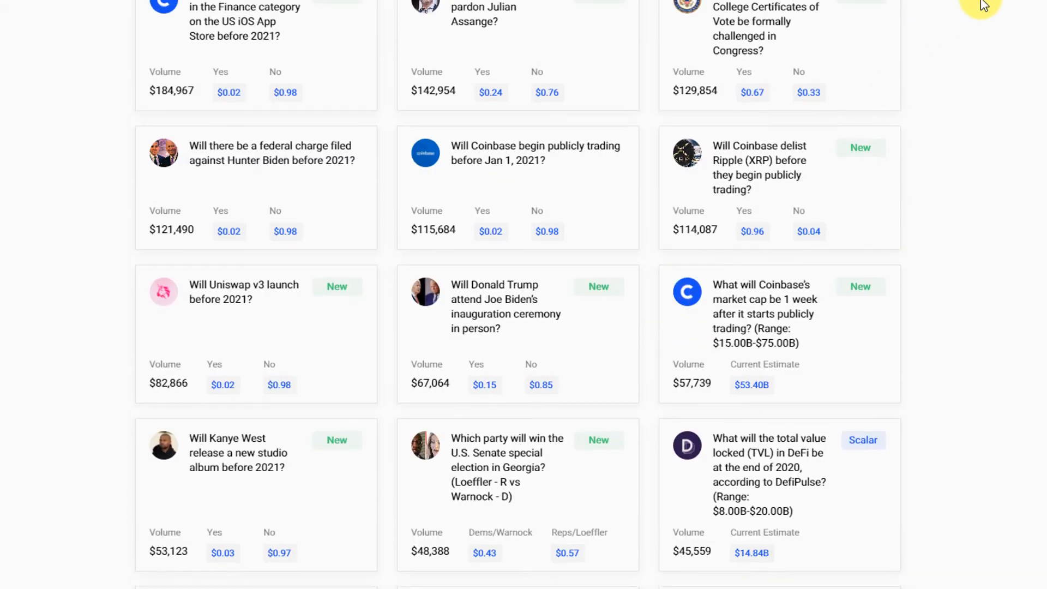